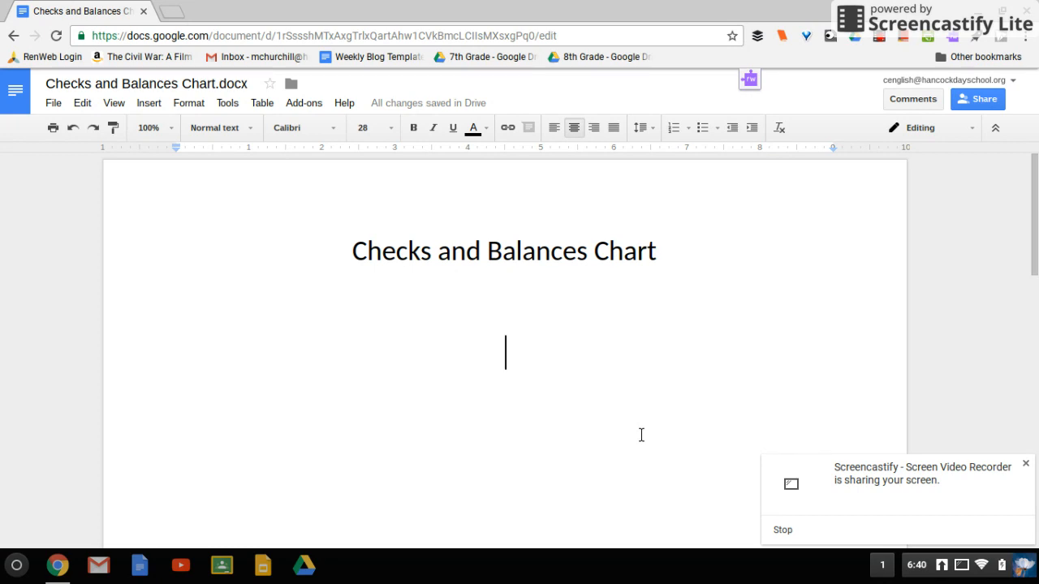
mouse_move(359, 267)
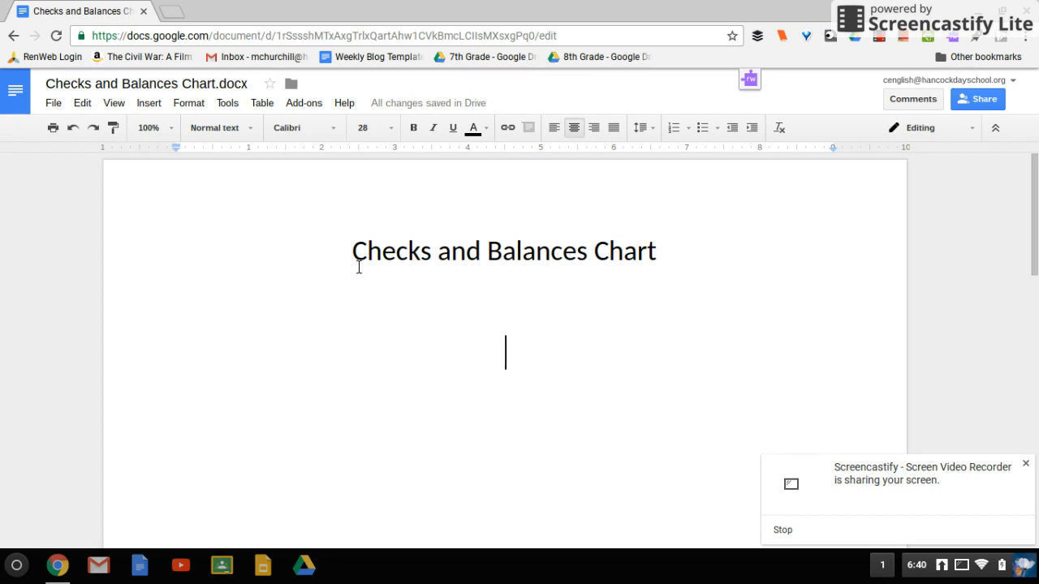
Select and deselect the title, then scroll the font list toward More fonts
triple_click(503, 250)
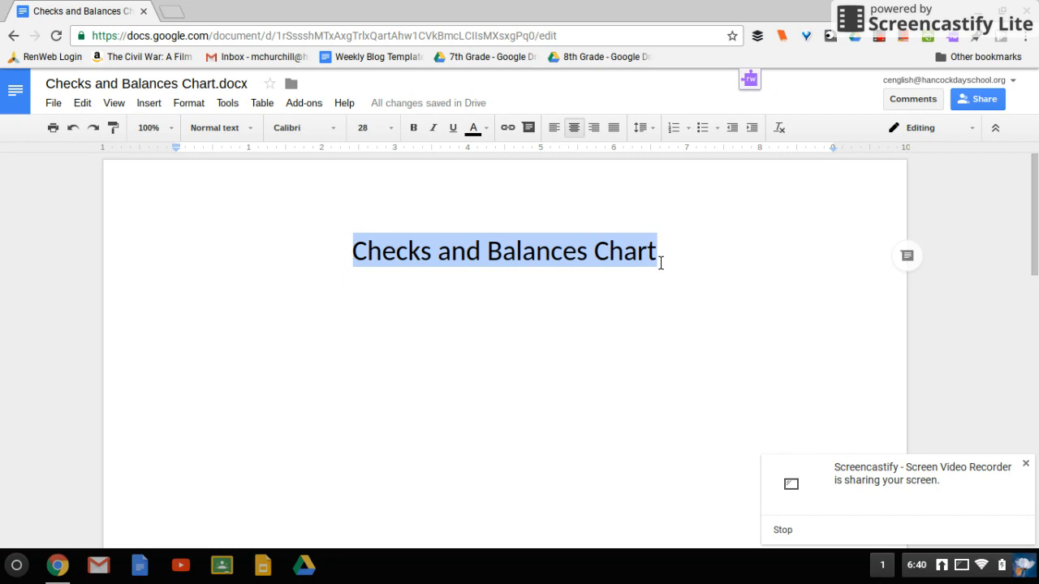
mouse_move(539, 268)
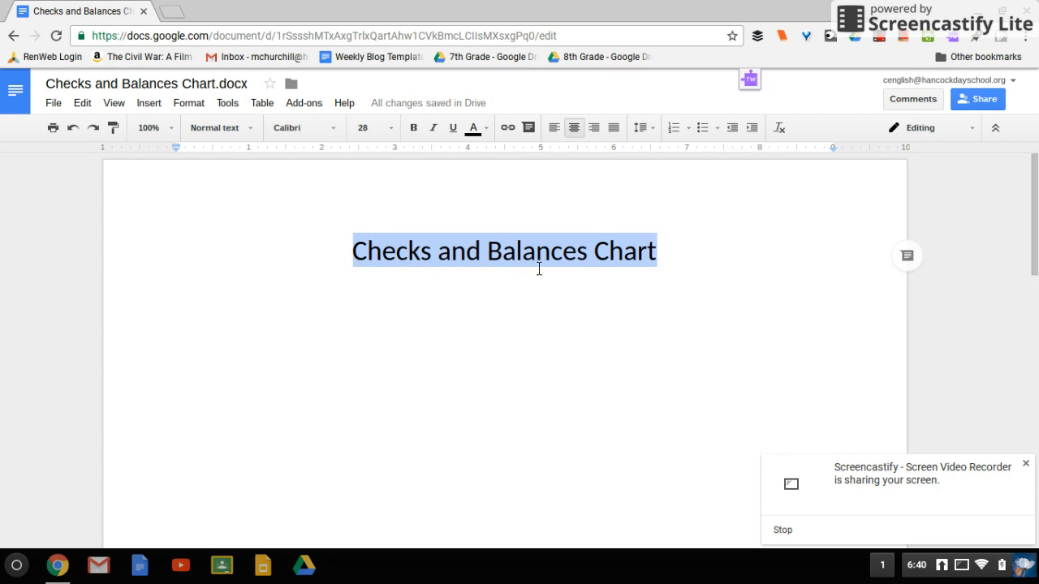
left_click(504, 350)
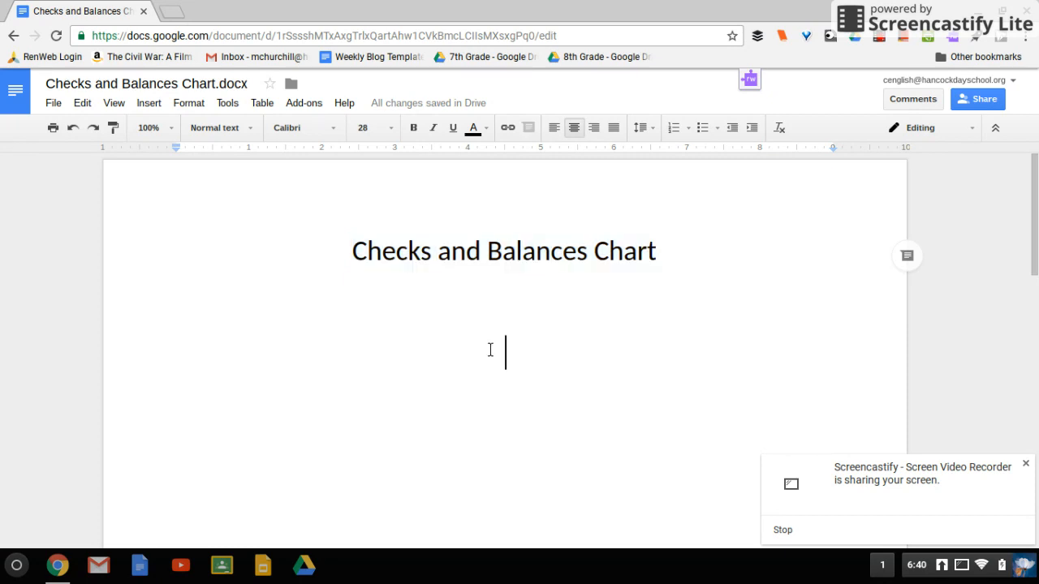
mouse_move(329, 124)
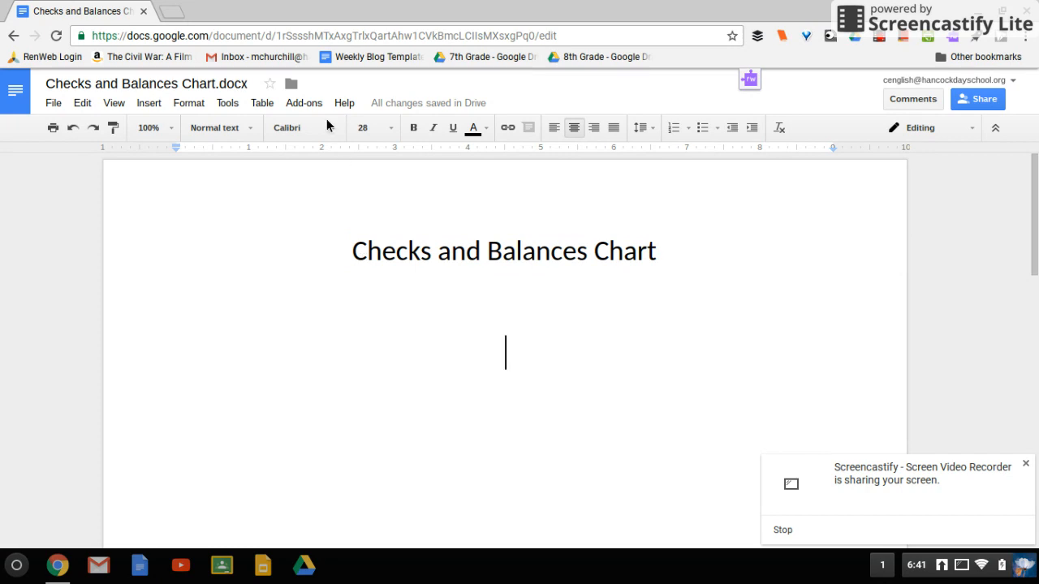
left_click(302, 127)
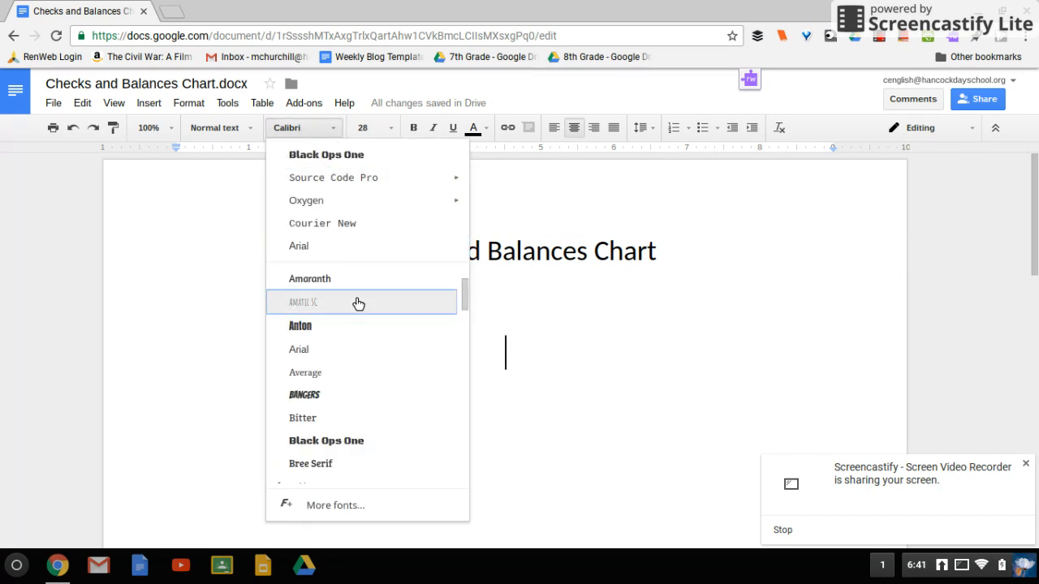
scroll("down", 3)
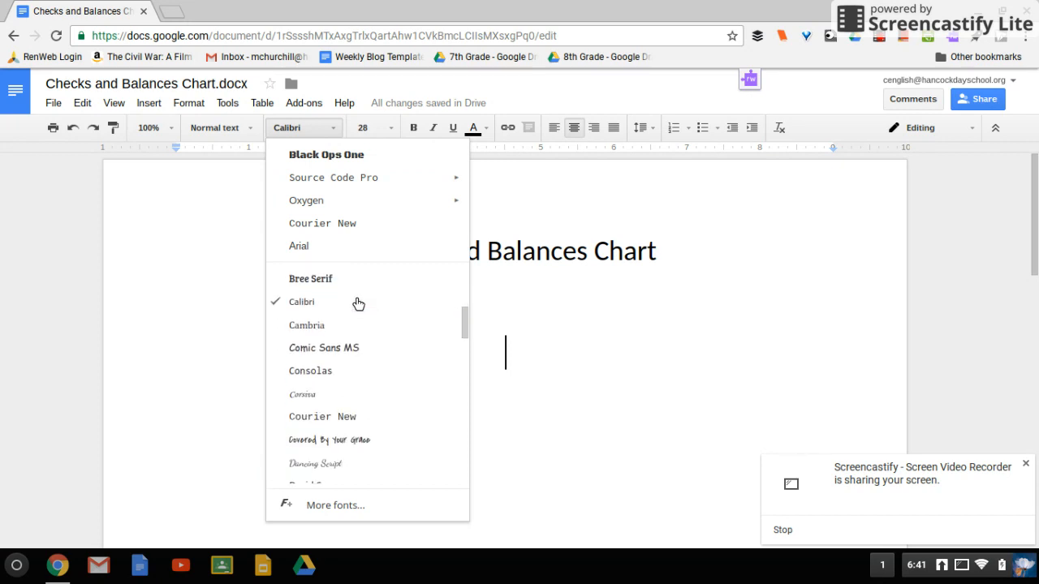
scroll("down", 3)
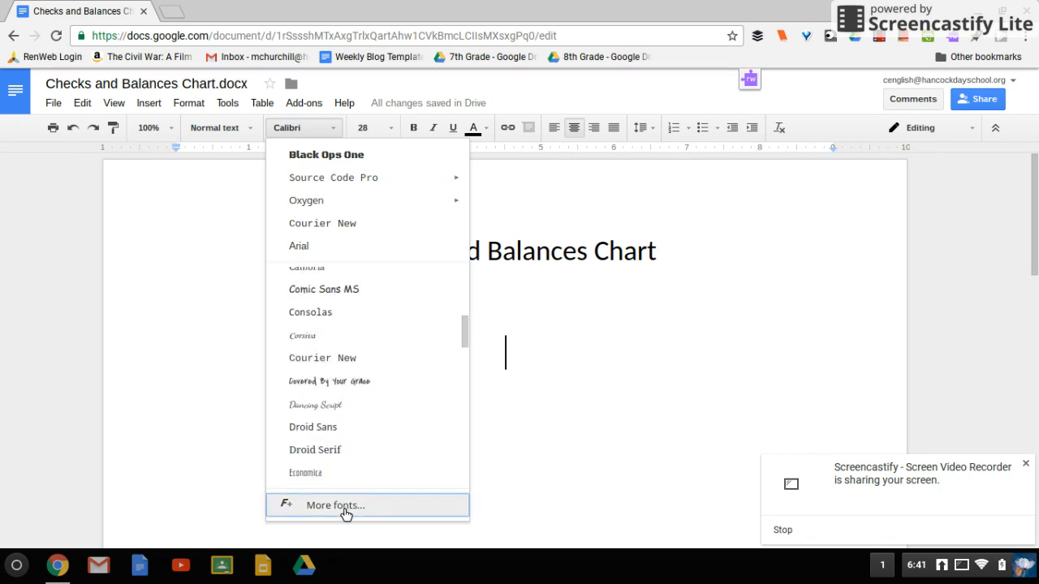
Add the Handwriting fonts Shadows Into Light Two and Damion through More fonts
left_click(334, 505)
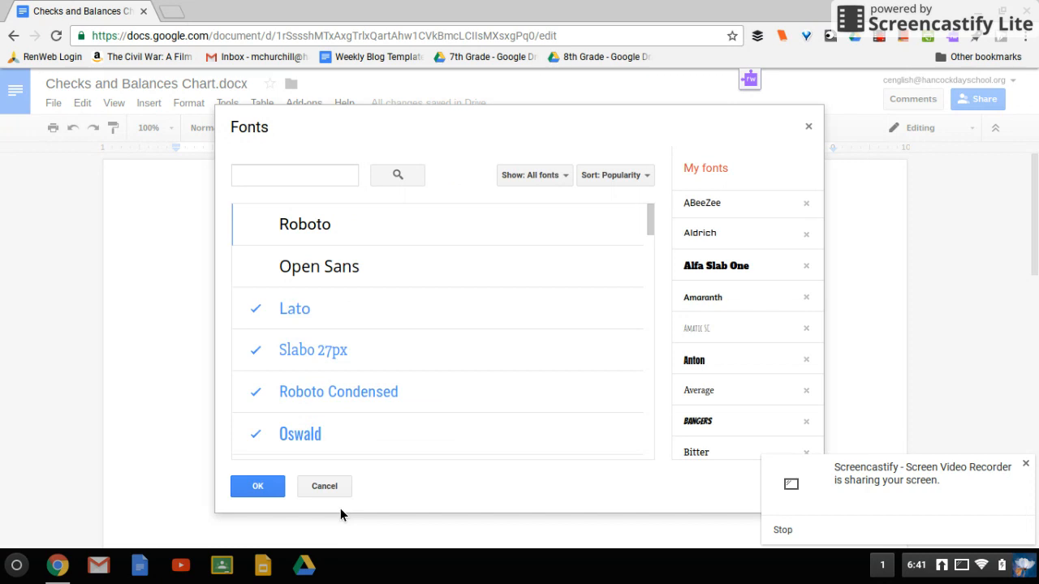
mouse_move(384, 423)
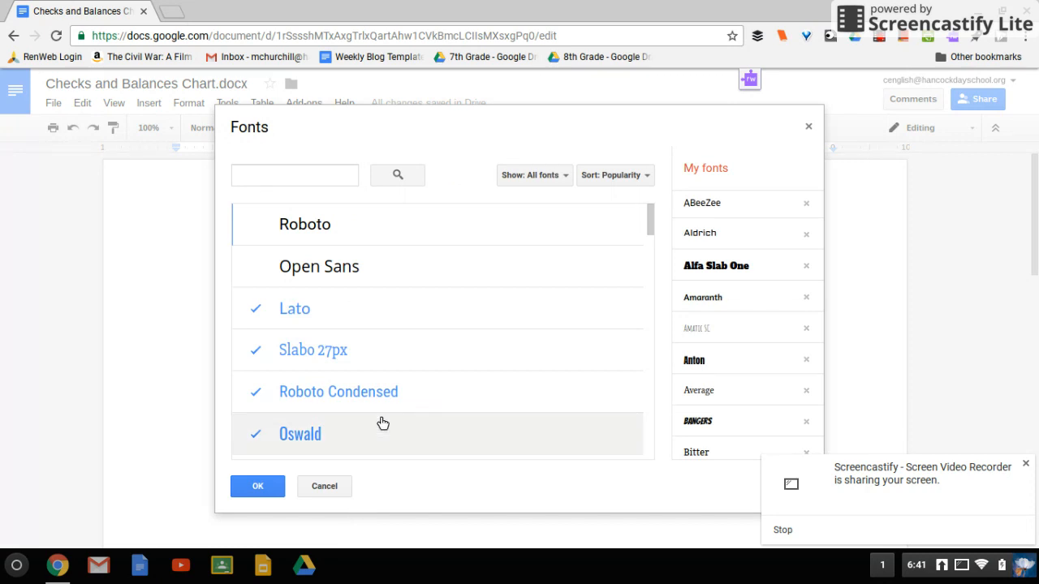
left_click(533, 174)
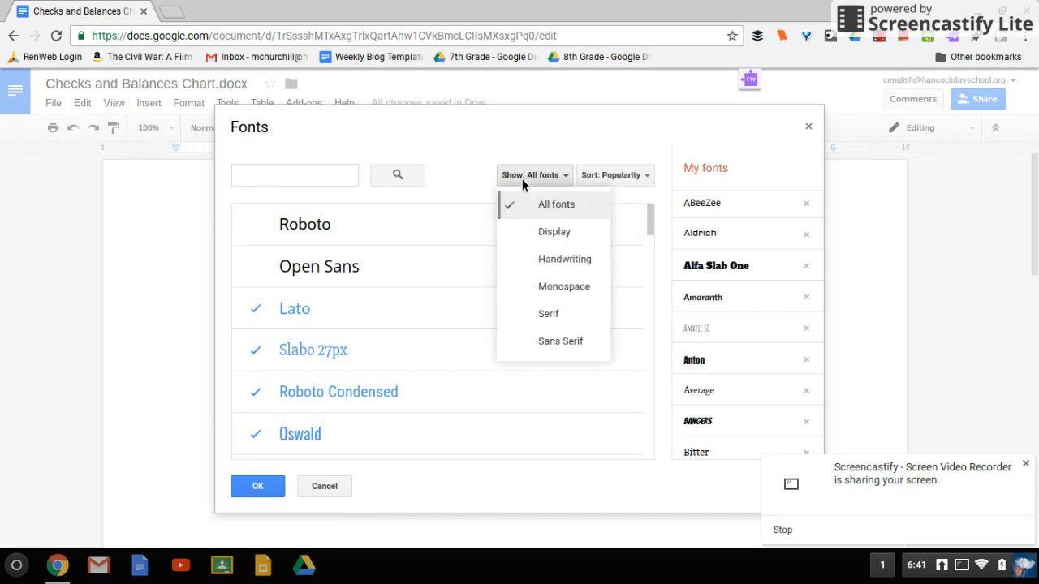
mouse_move(551, 233)
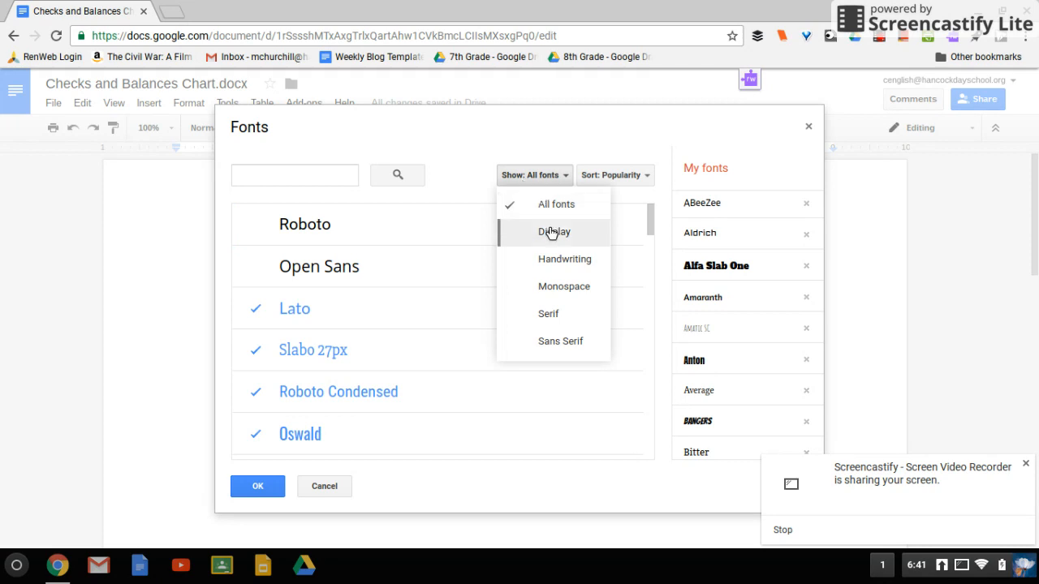
left_click(564, 259)
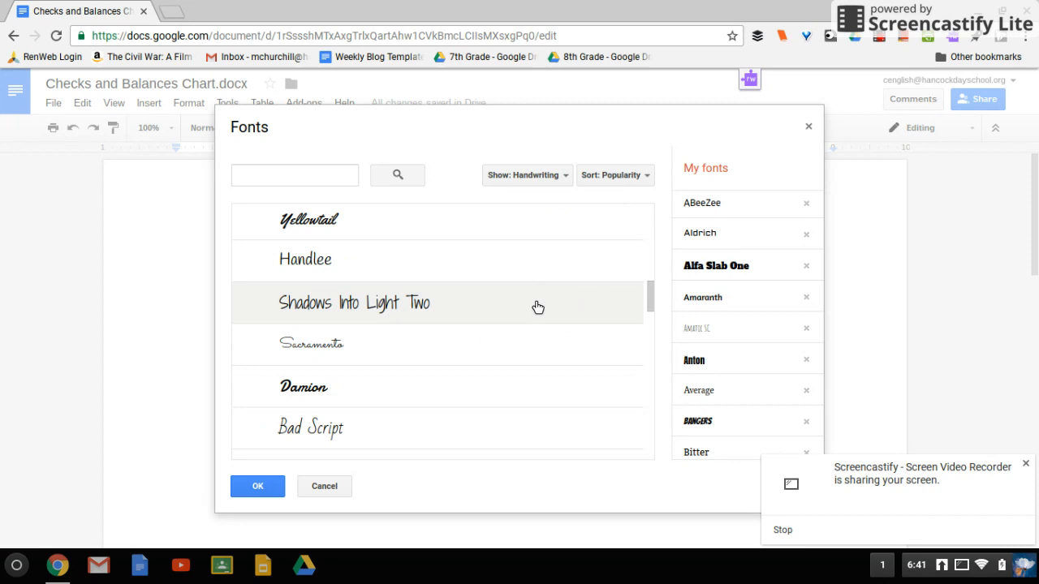
left_click(354, 303)
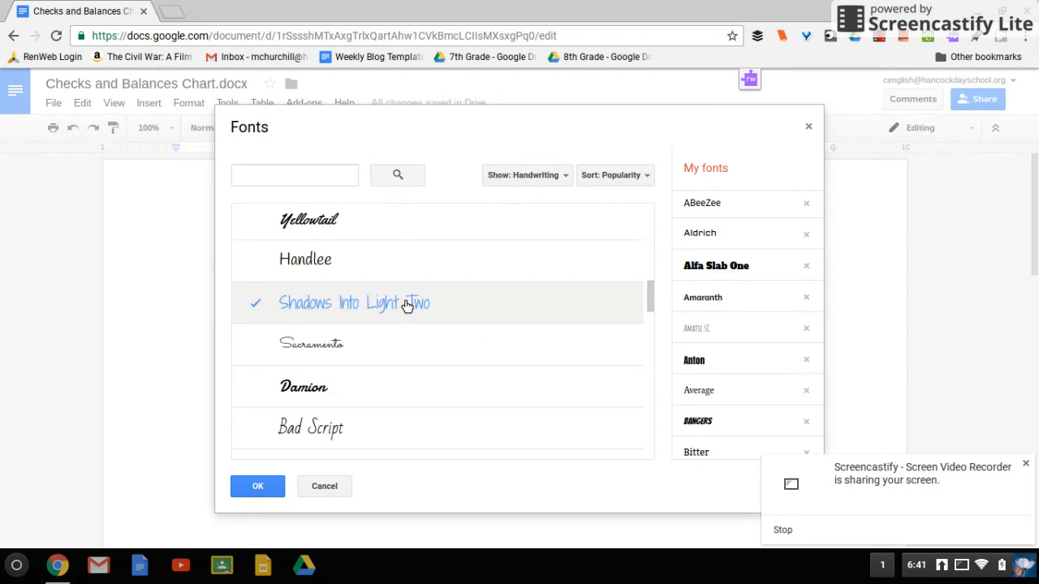
mouse_move(287, 366)
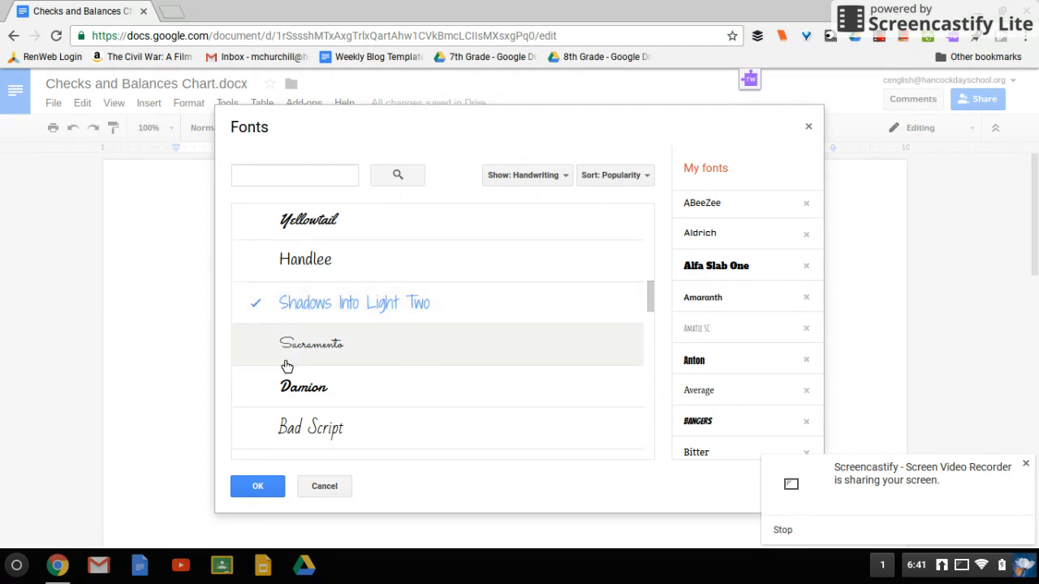
left_click(302, 386)
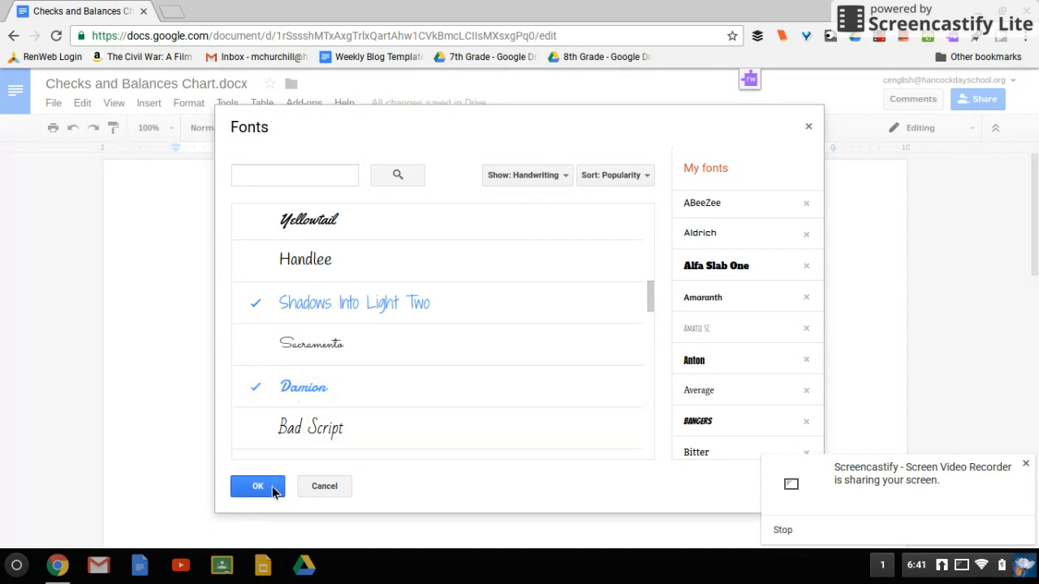
left_click(258, 486)
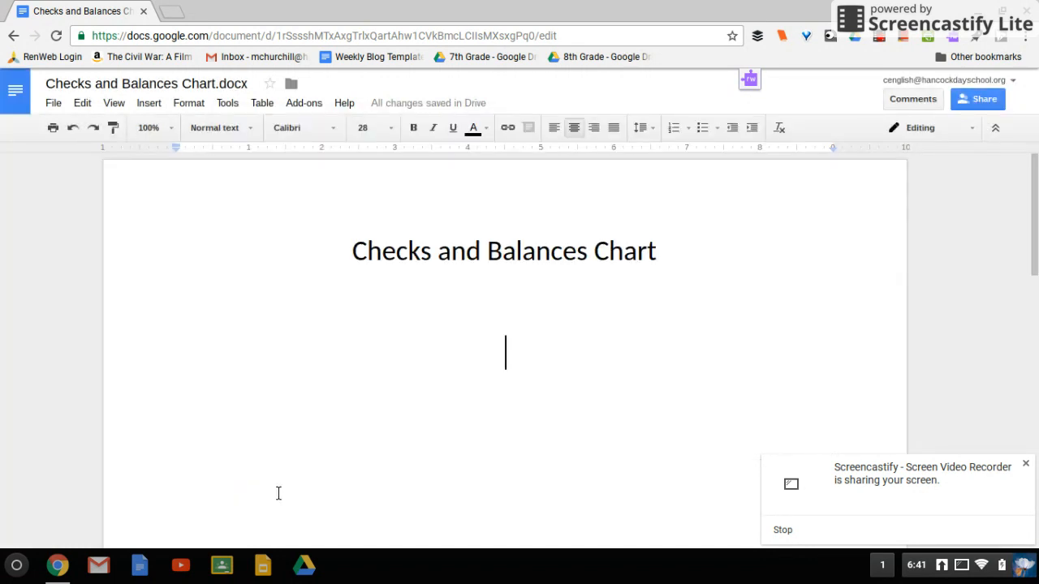
Set 'Checks and Balances Chart' in Damion and start an empty line below it
left_click(302, 127)
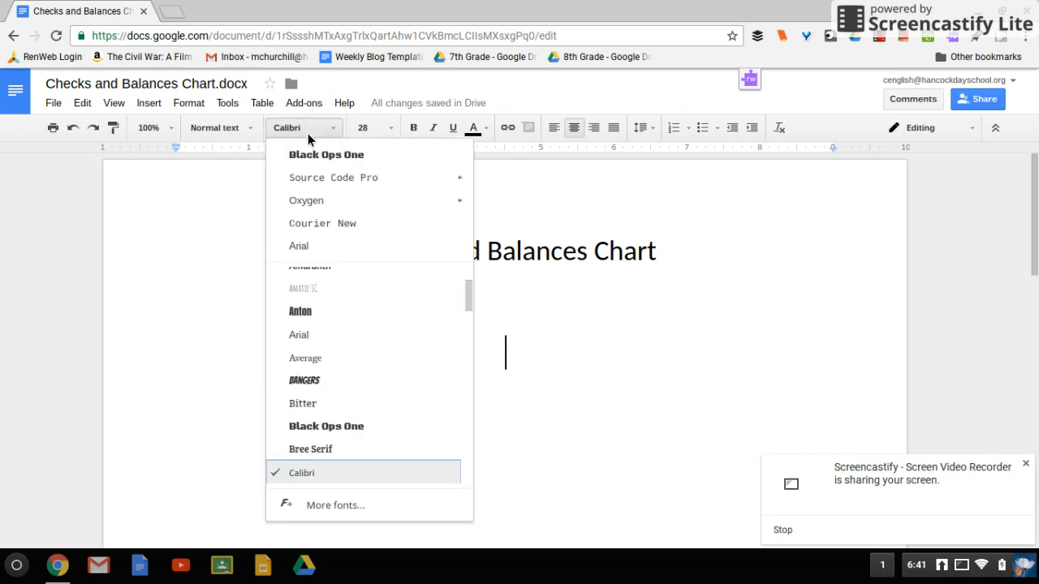
scroll("down", 3)
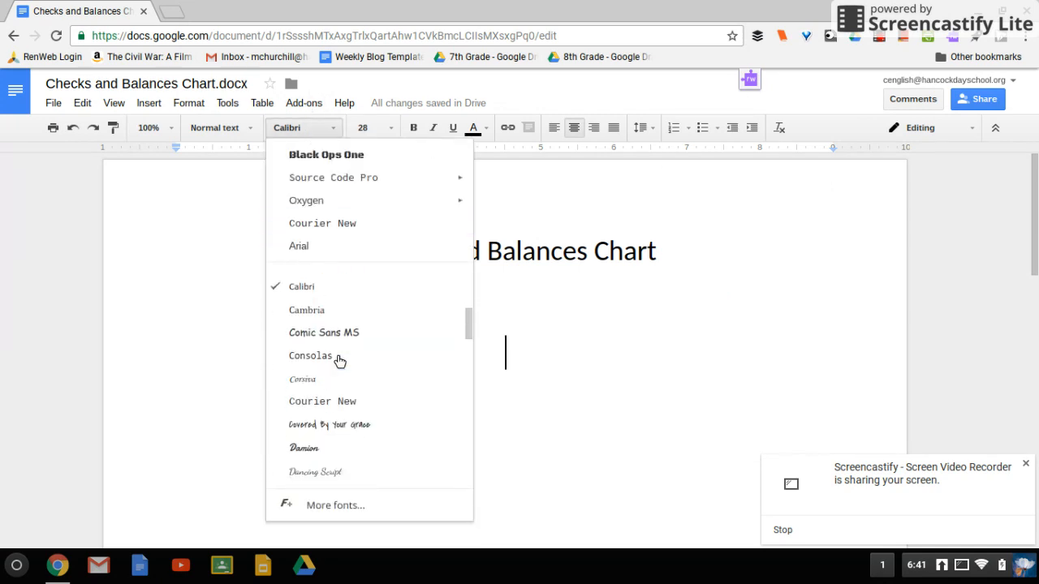
scroll("down", 3)
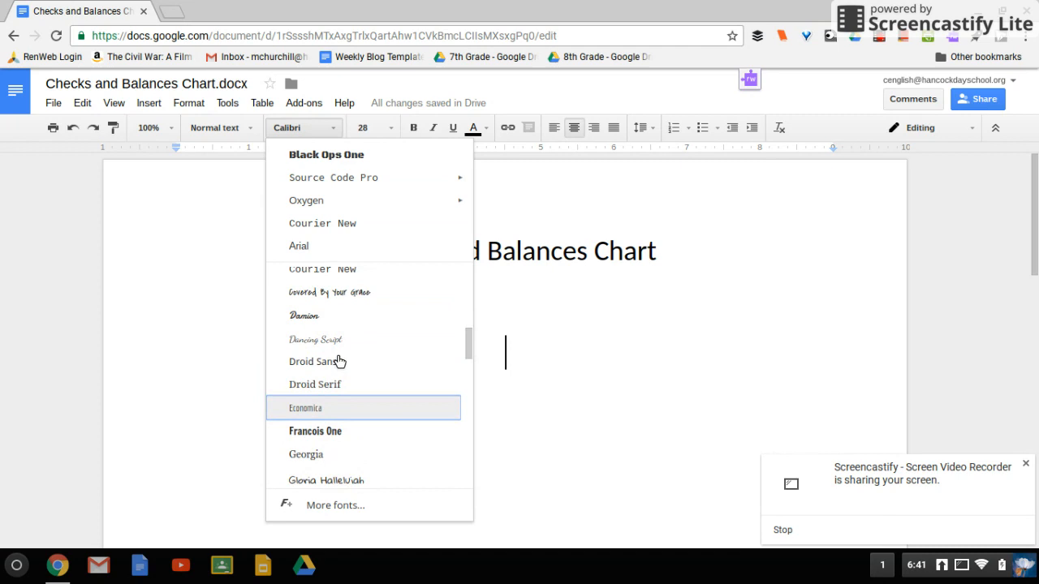
mouse_move(327, 316)
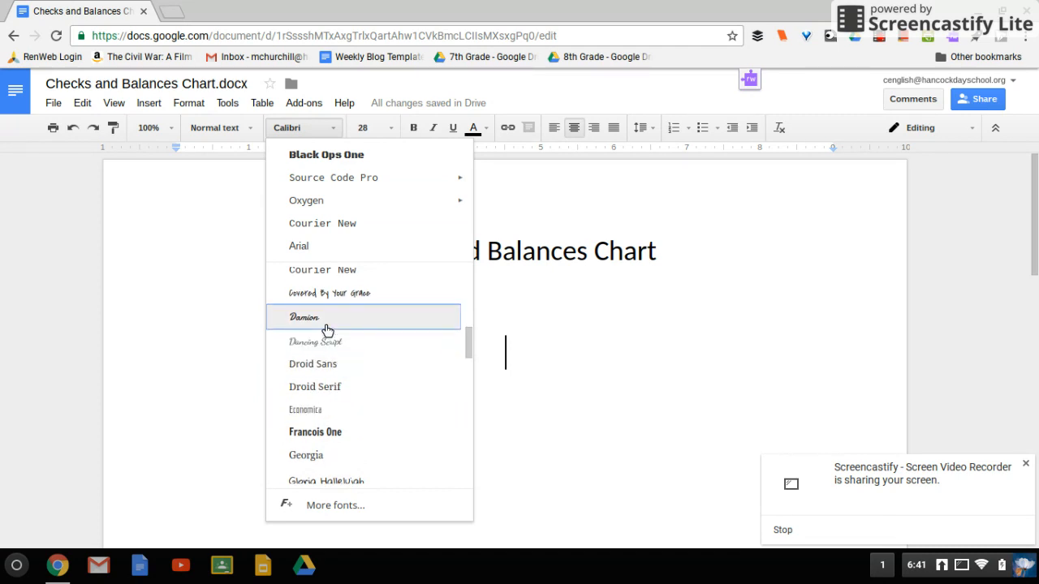
mouse_move(341, 328)
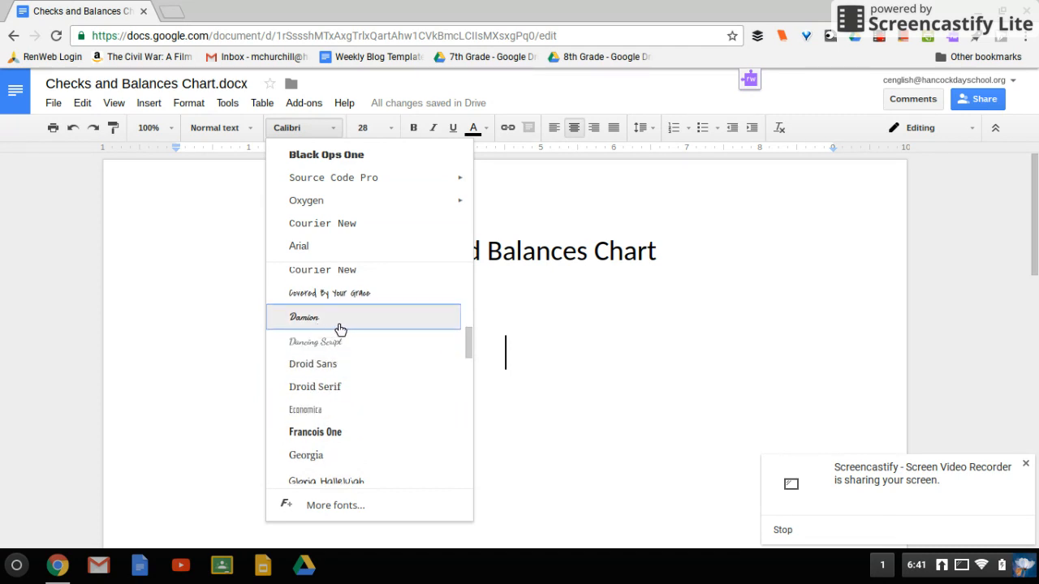
mouse_move(390, 333)
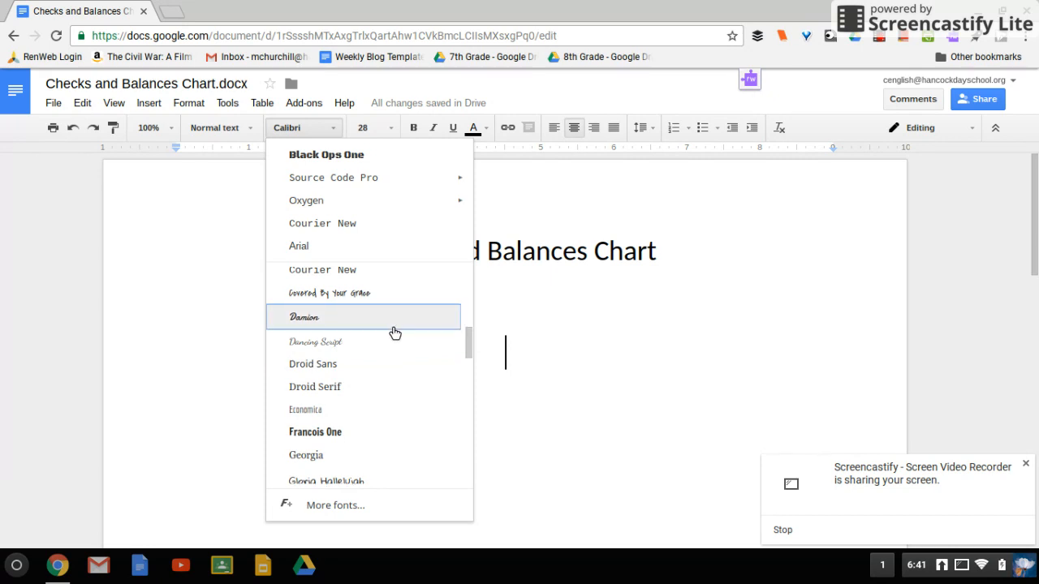
left_click(304, 317)
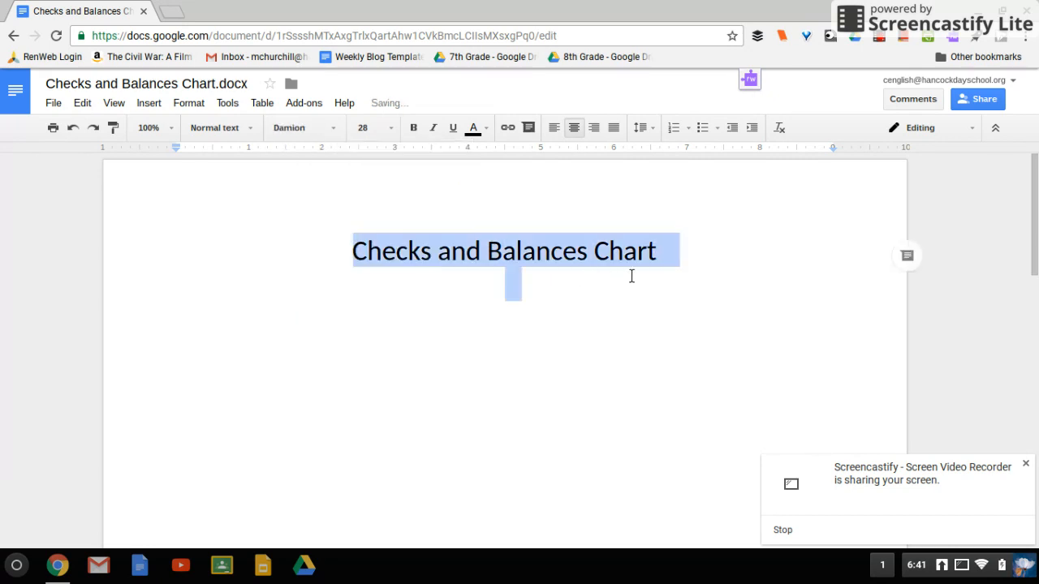
left_click(303, 127)
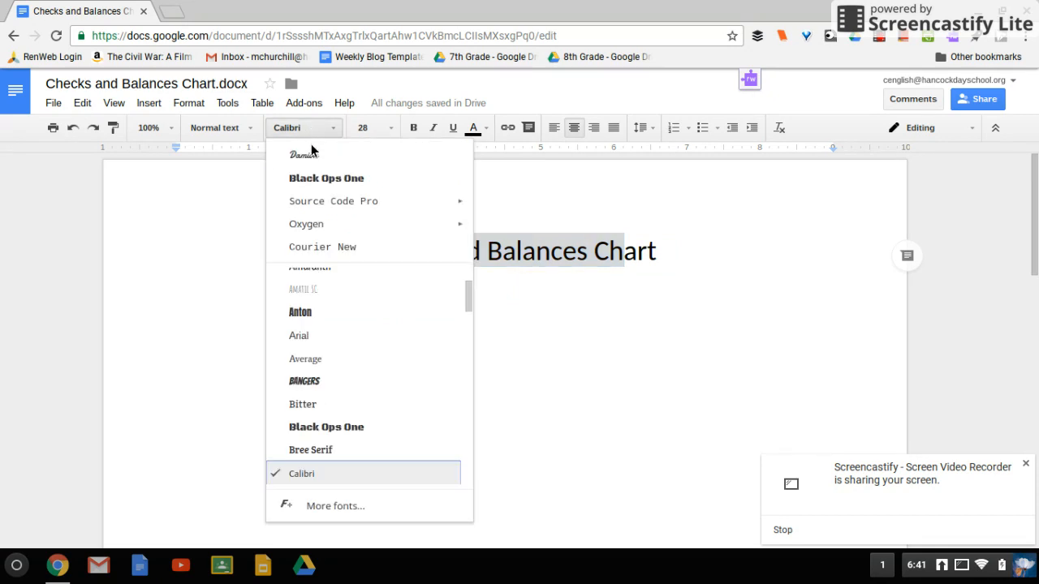
left_click(303, 155)
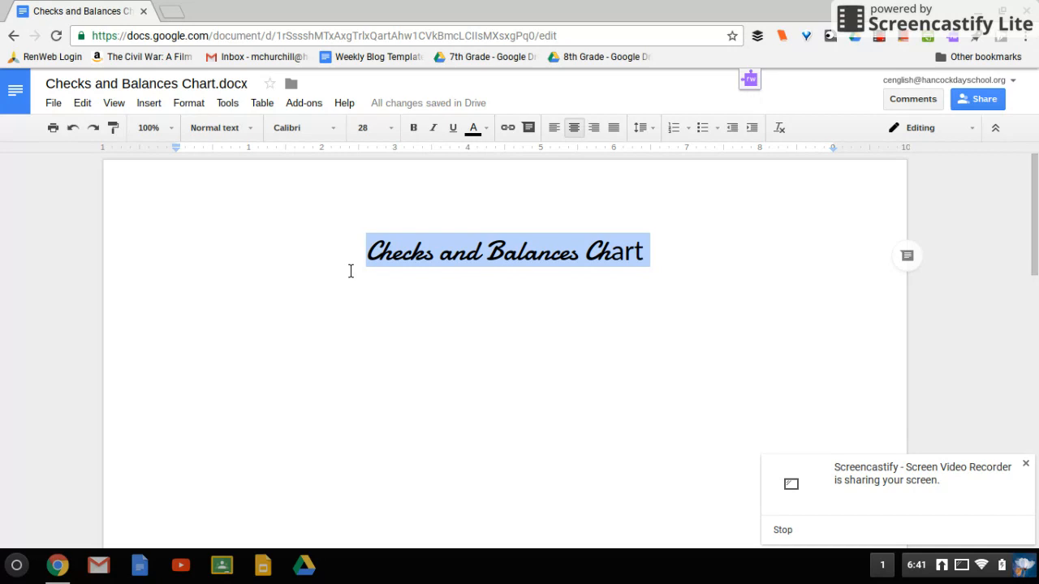
left_click(300, 127)
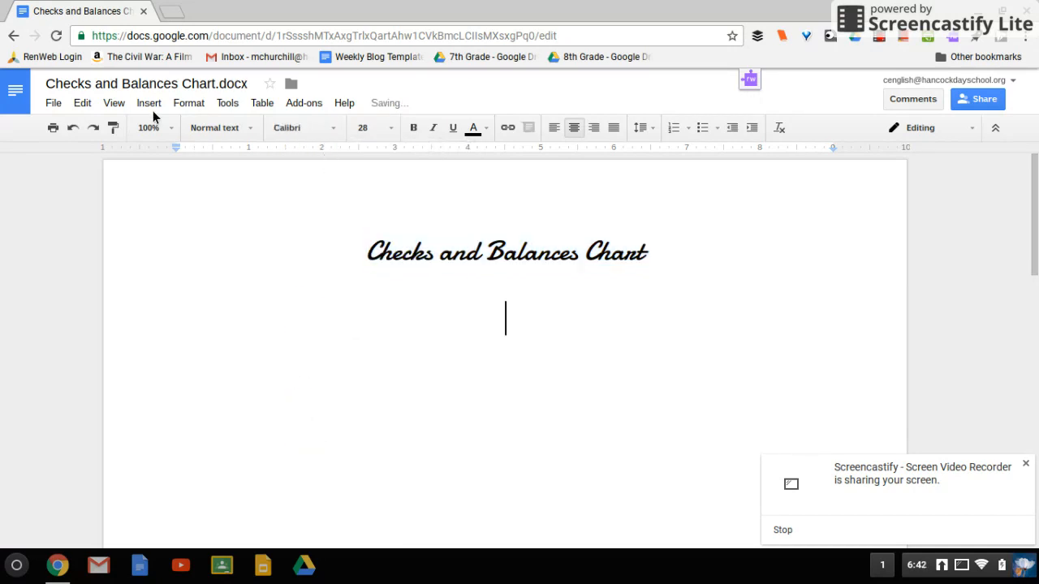
Insert a new blank drawing below the title from the Insert menu
left_click(149, 102)
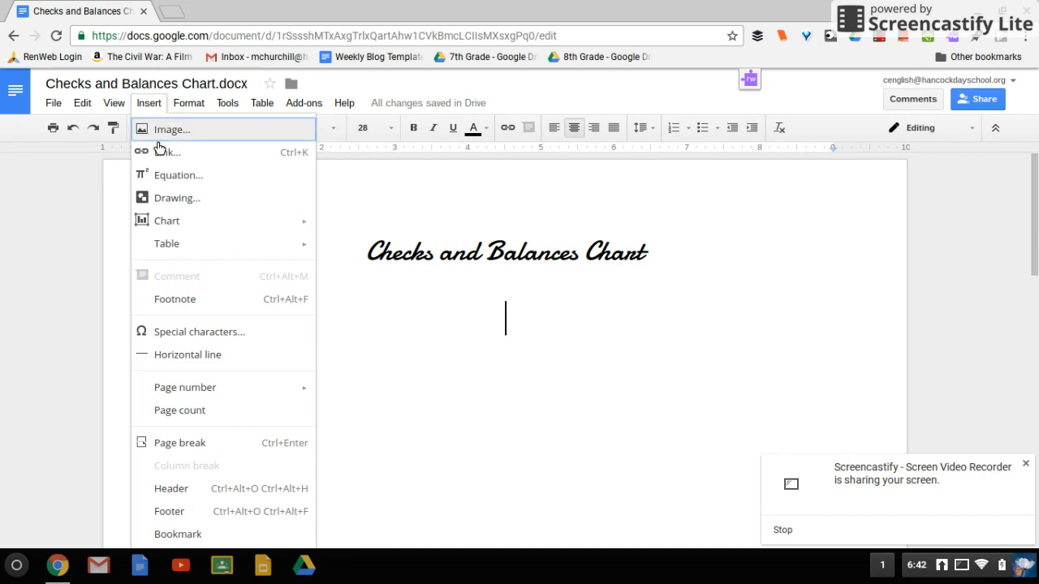
mouse_move(208, 220)
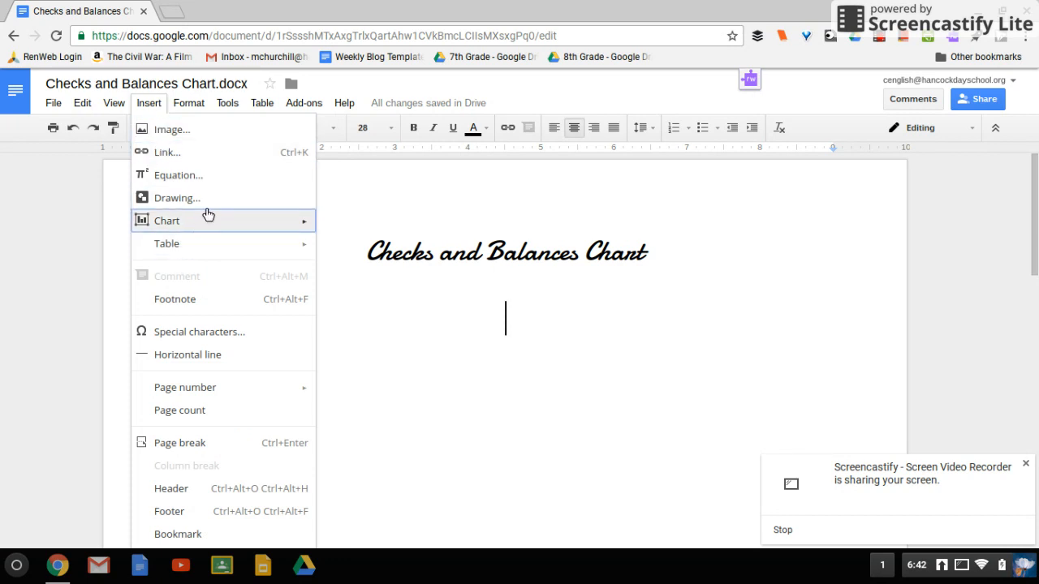
mouse_move(217, 203)
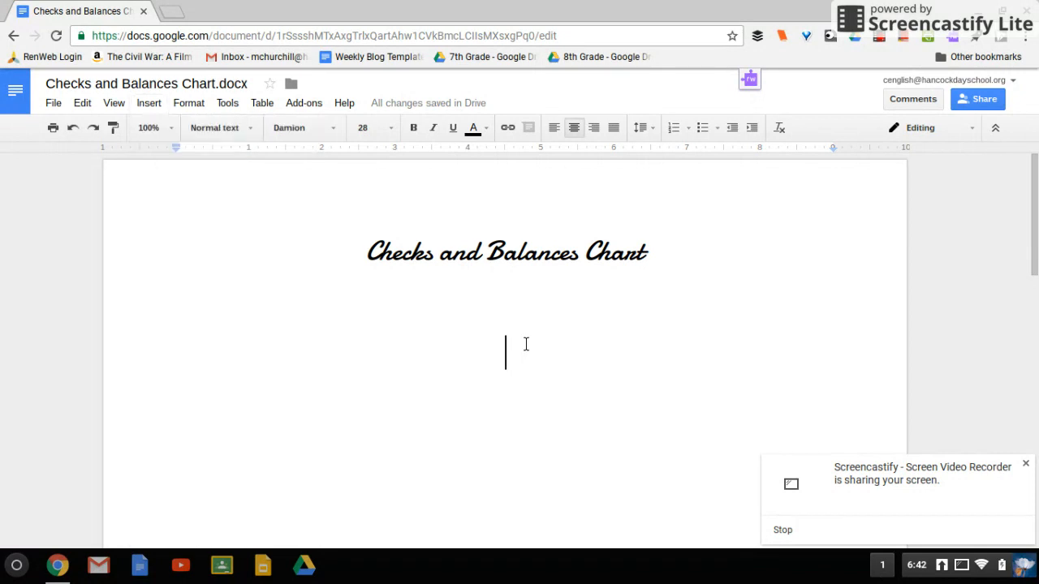
mouse_move(216, 150)
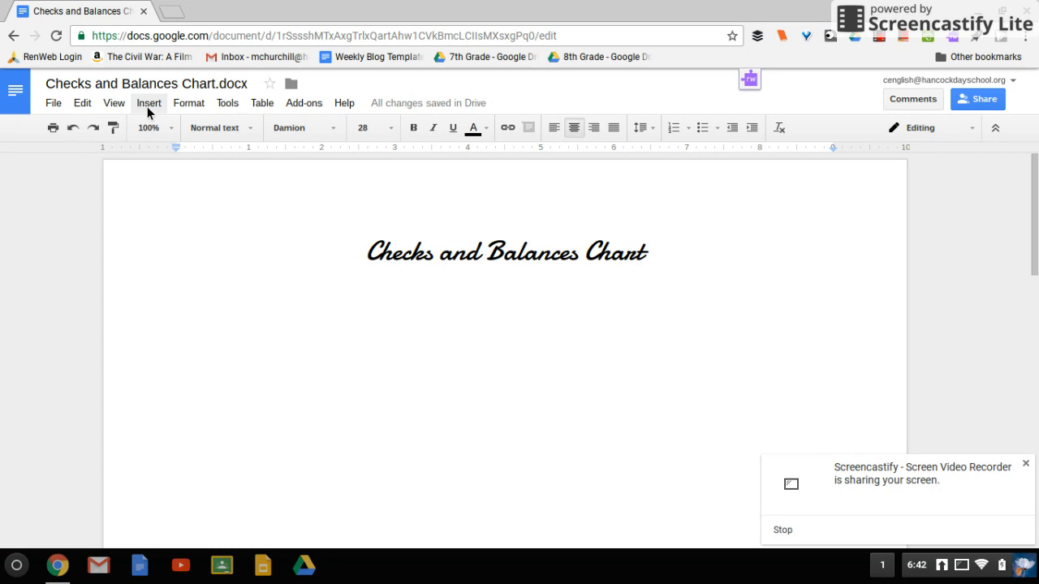
left_click(148, 103)
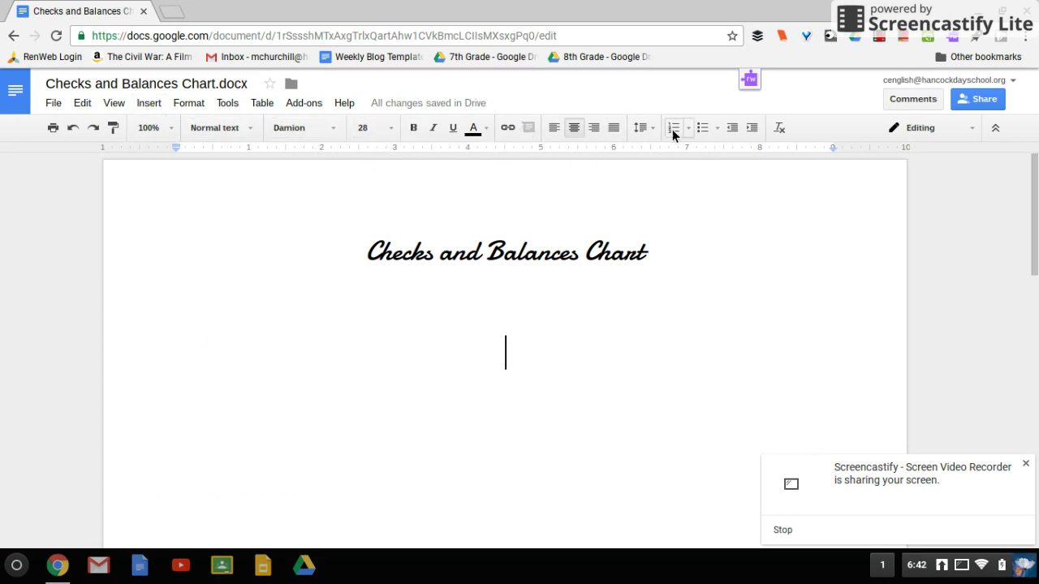
mouse_move(256, 144)
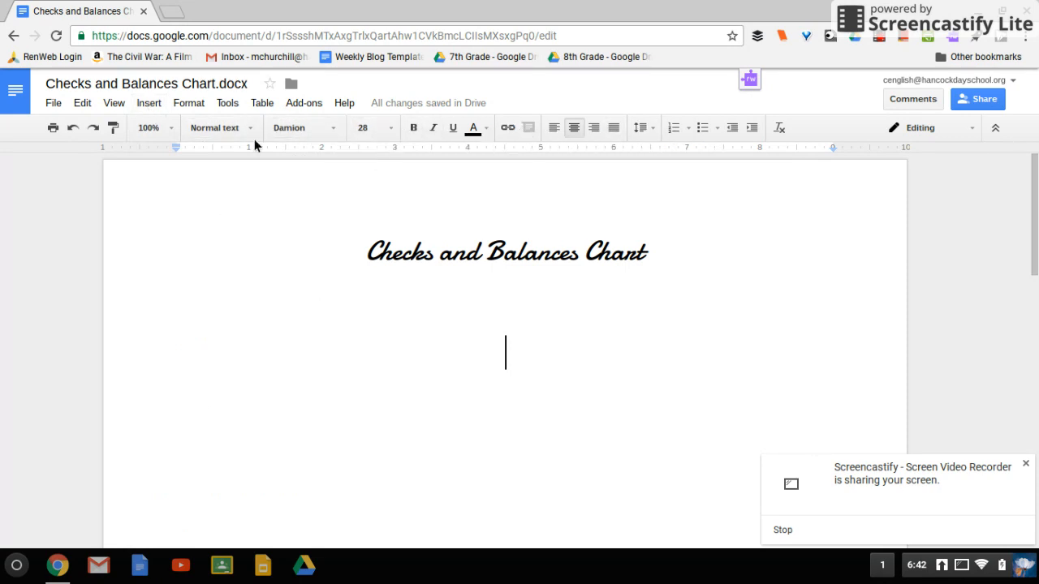
left_click(149, 102)
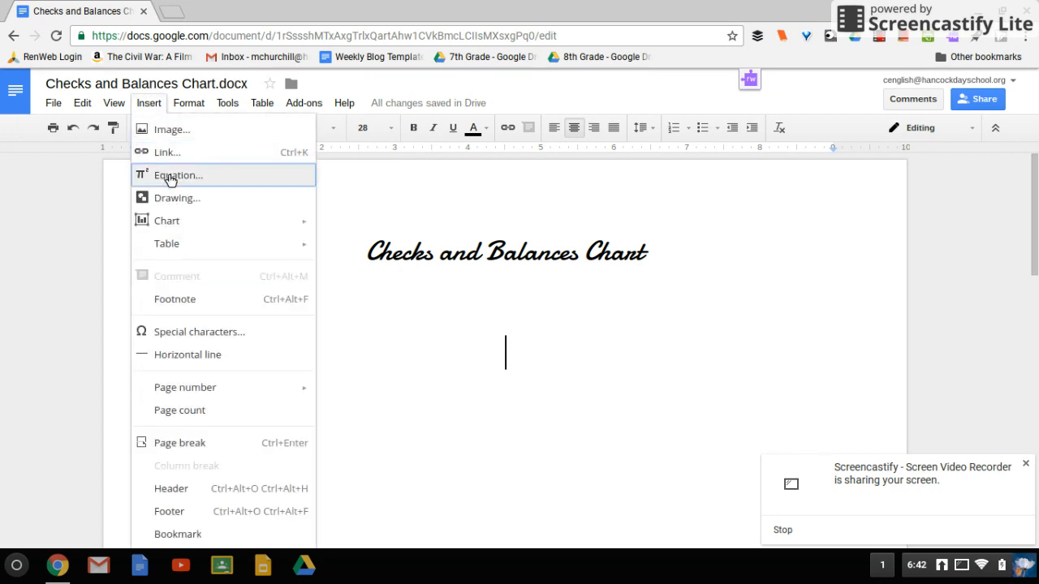
mouse_move(176, 198)
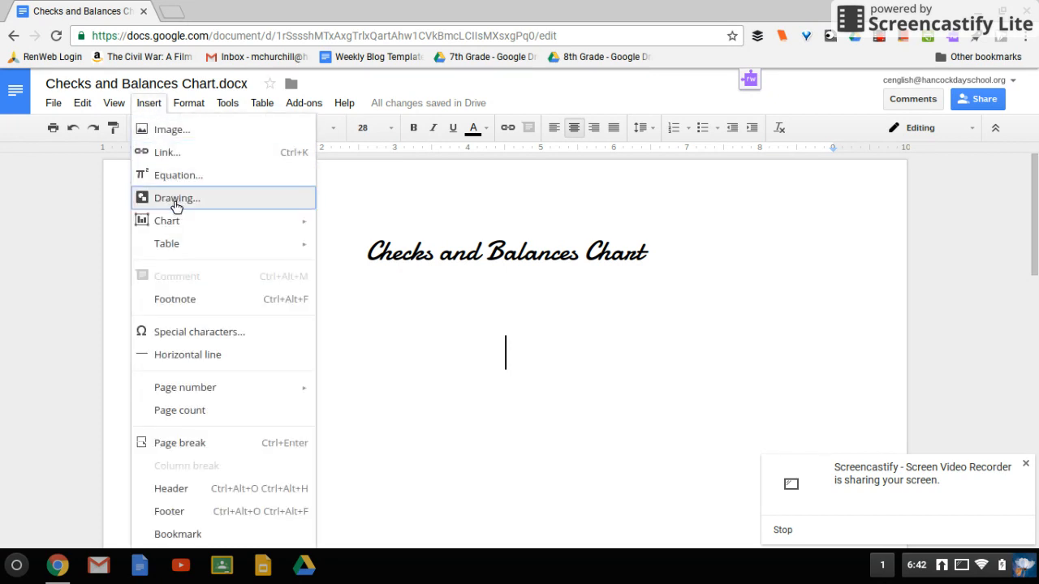
left_click(176, 198)
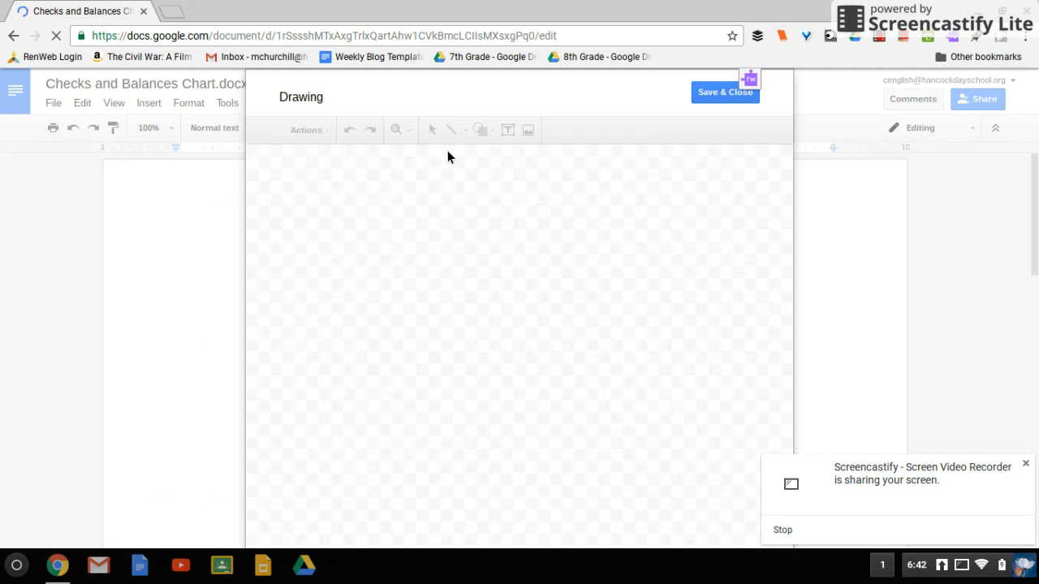
mouse_move(246, 112)
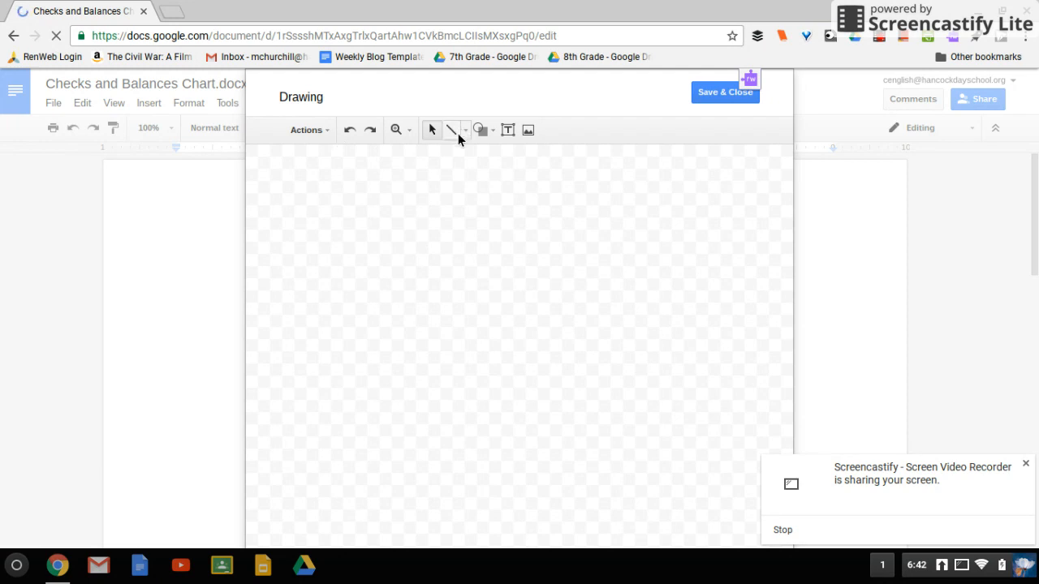
mouse_move(480, 130)
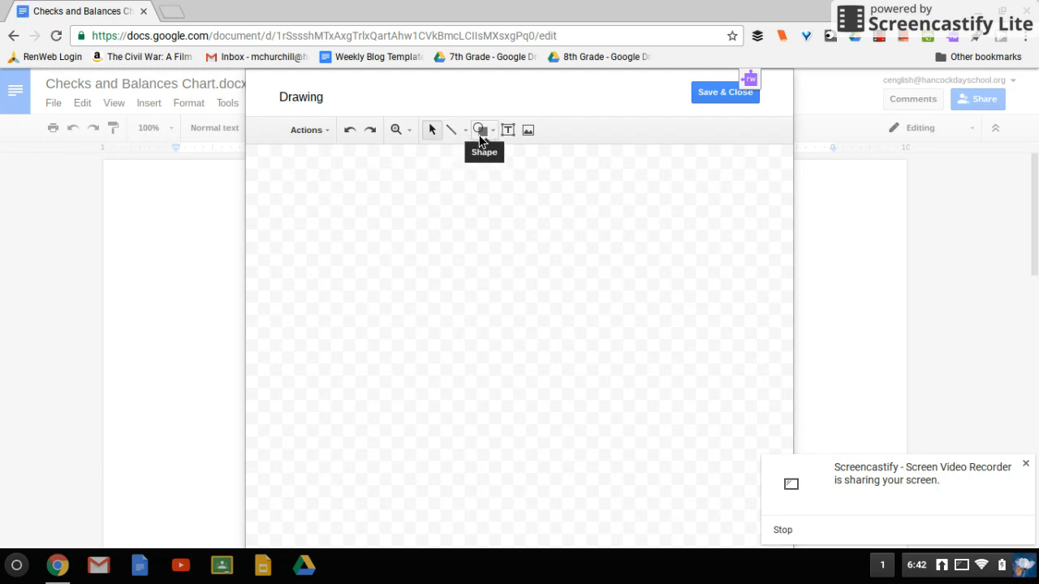
Draw a starburst callout shape in the canvas's upper left
left_click(483, 130)
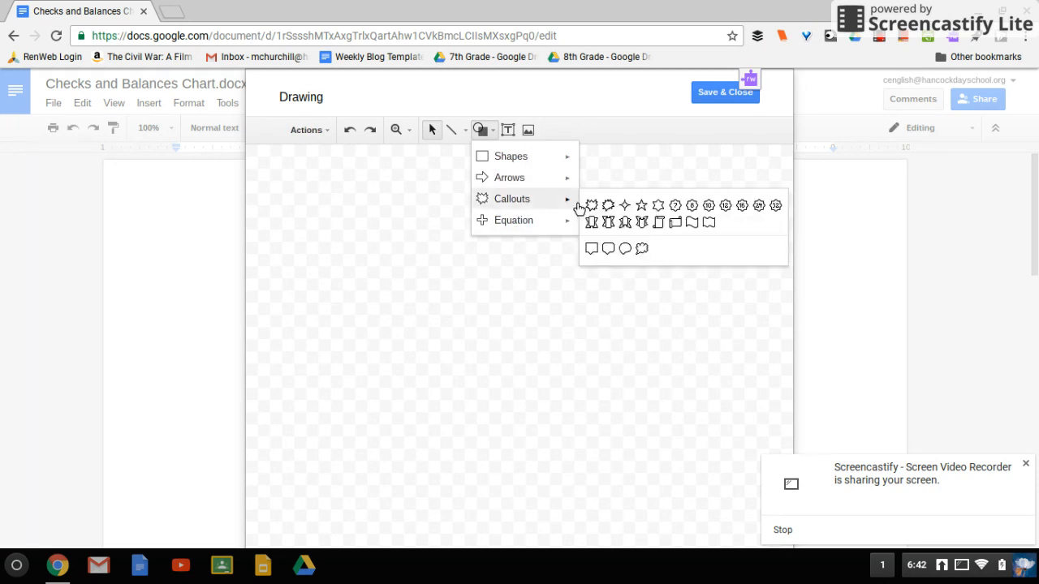
left_click(353, 222)
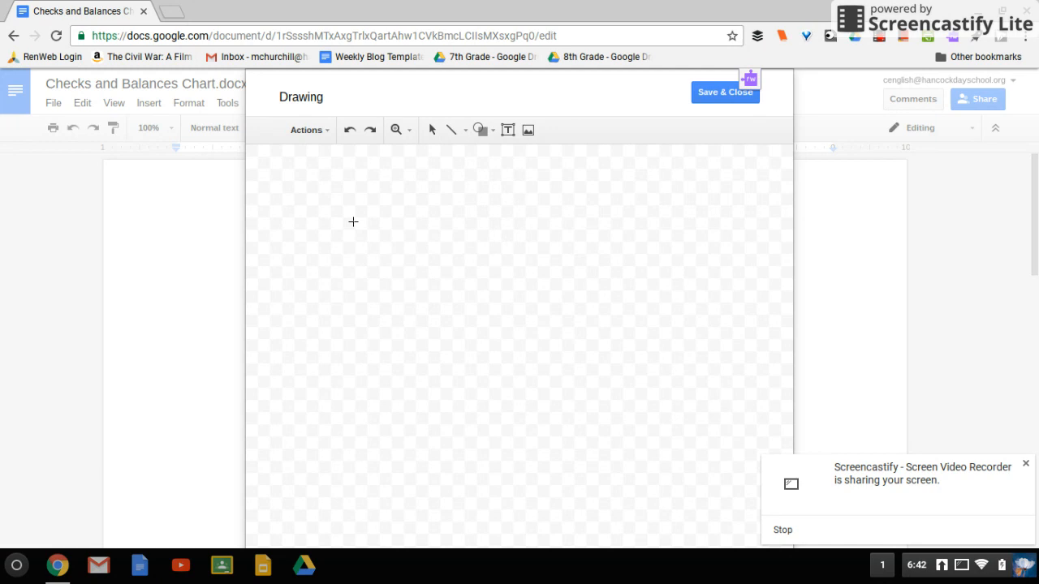
left_click_drag(345, 215, 539, 394)
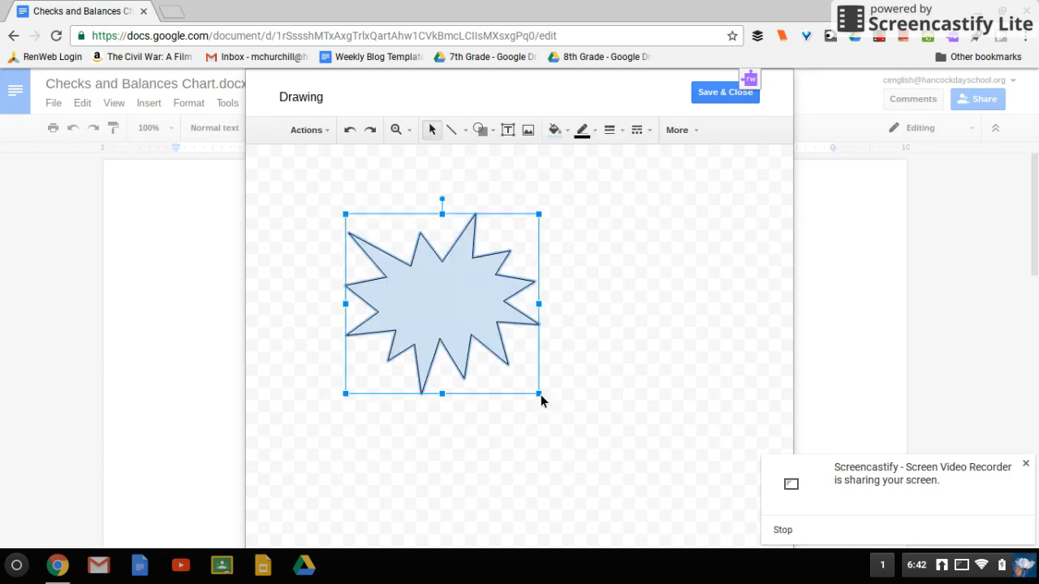
mouse_move(529, 129)
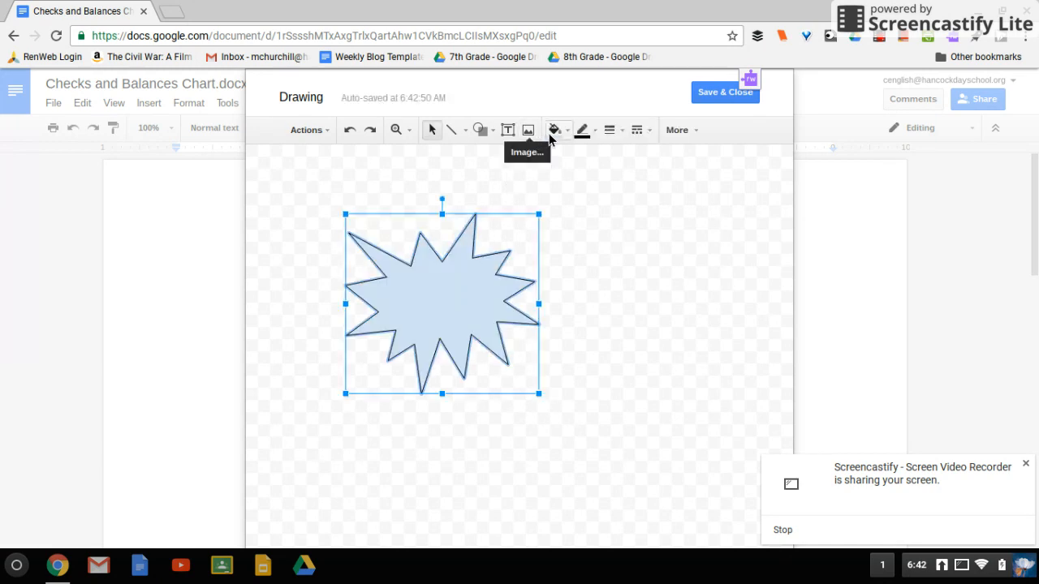
Fill the starburst yellow and give it an 8px blue outline
left_click(554, 130)
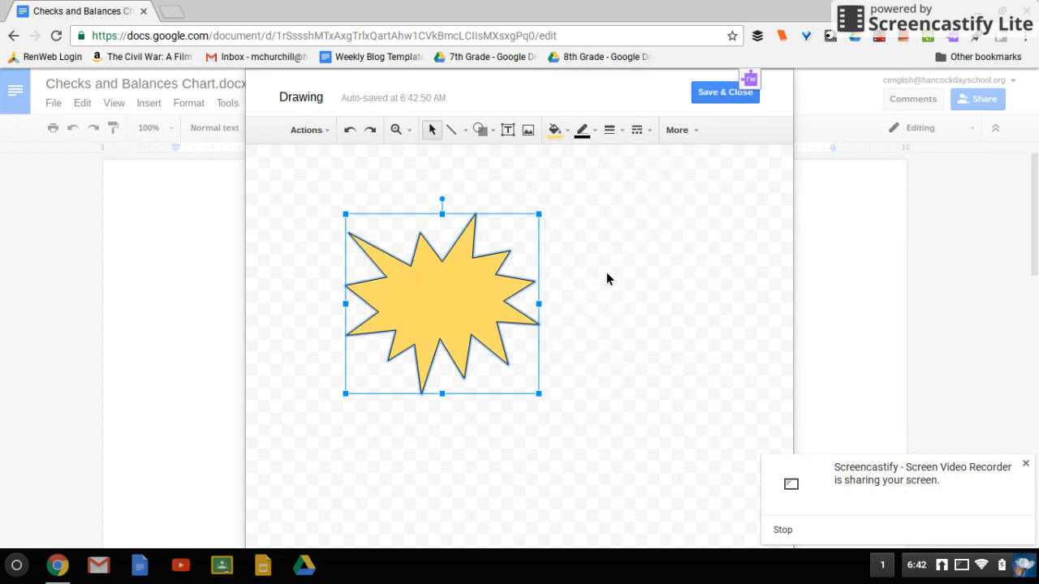
left_click(582, 130)
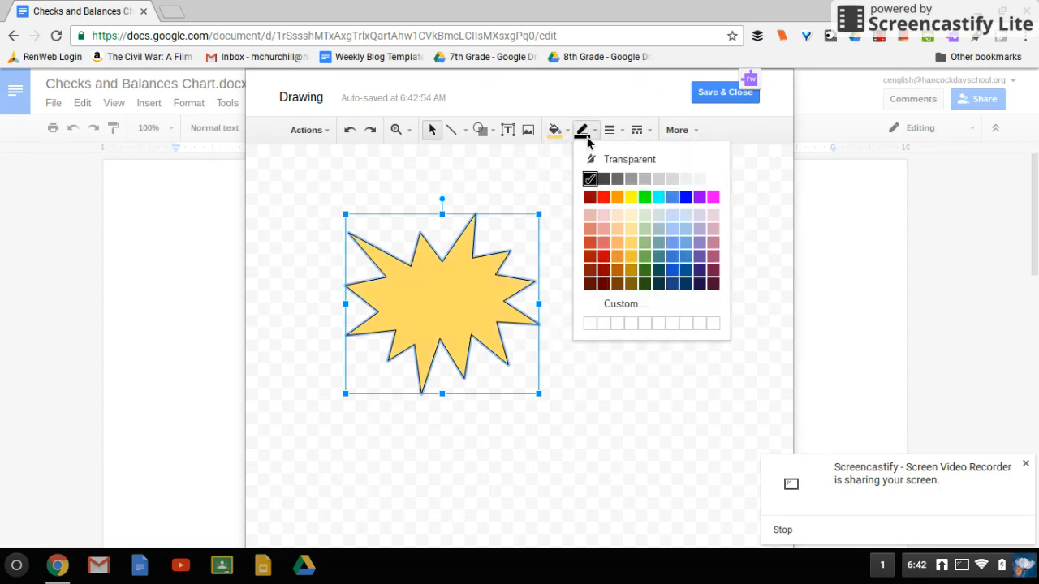
mouse_move(672, 271)
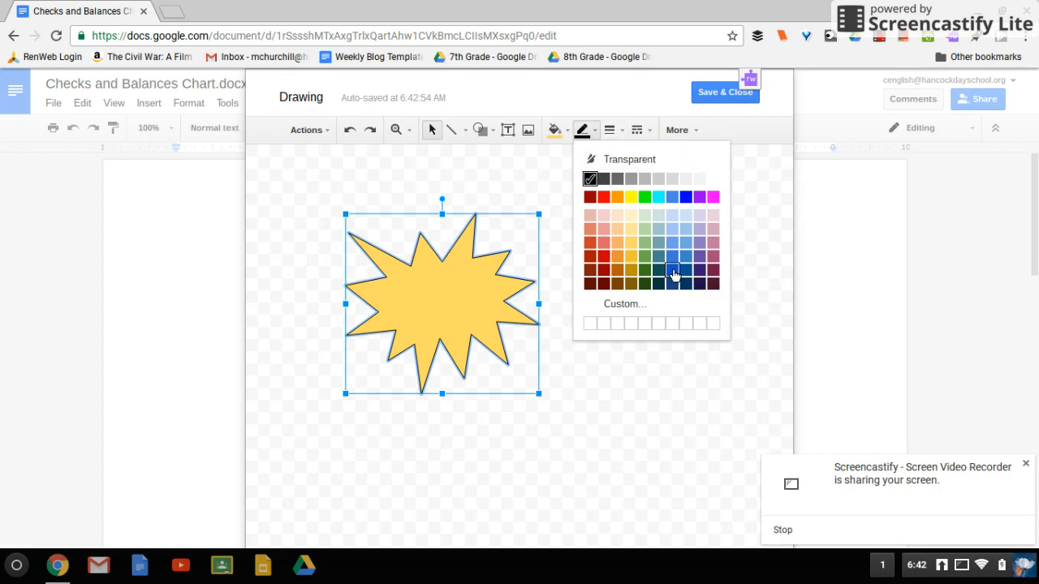
left_click(672, 271)
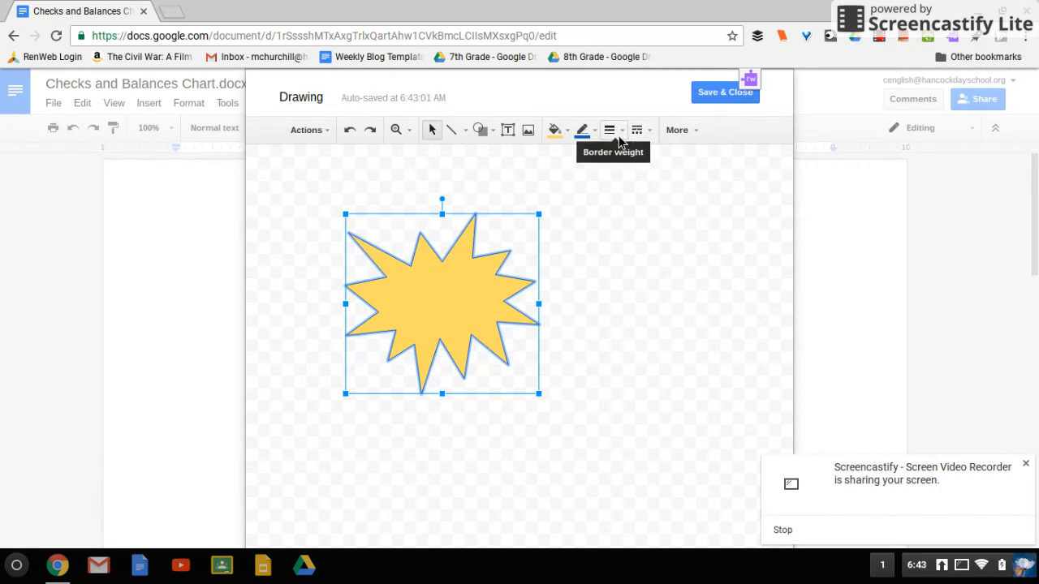
left_click(609, 130)
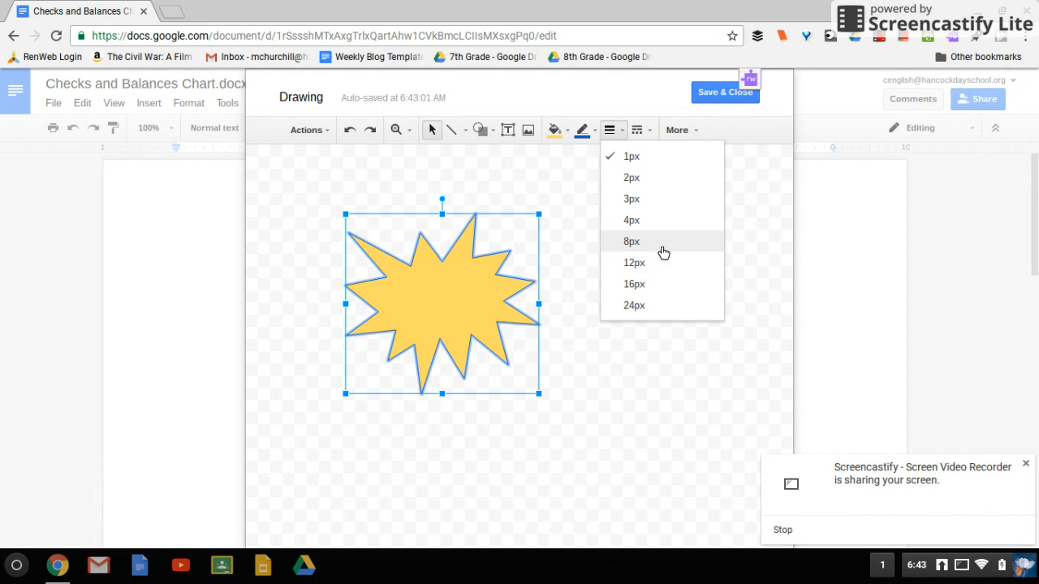
left_click(632, 241)
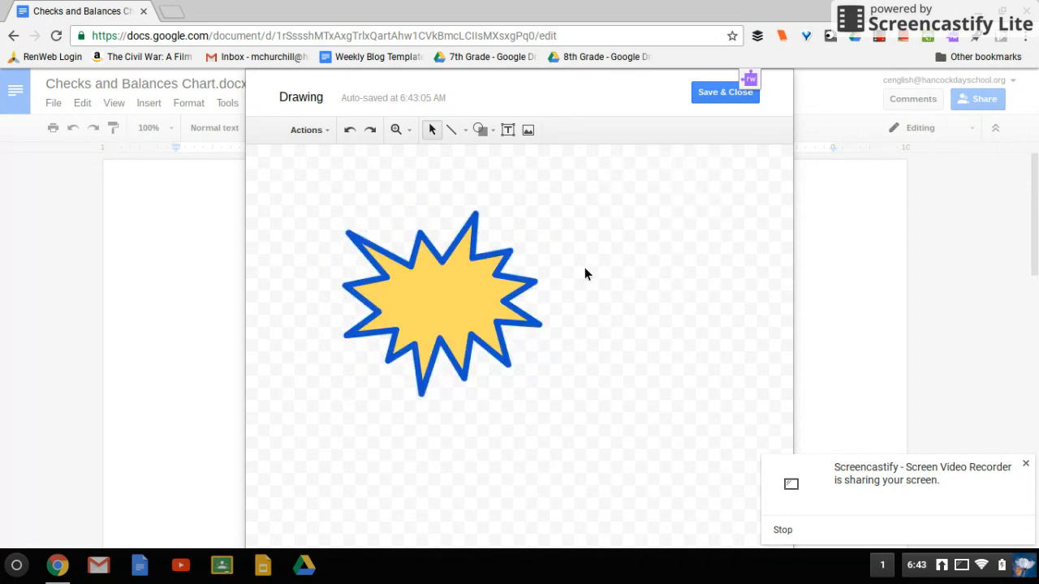
left_click(438, 293)
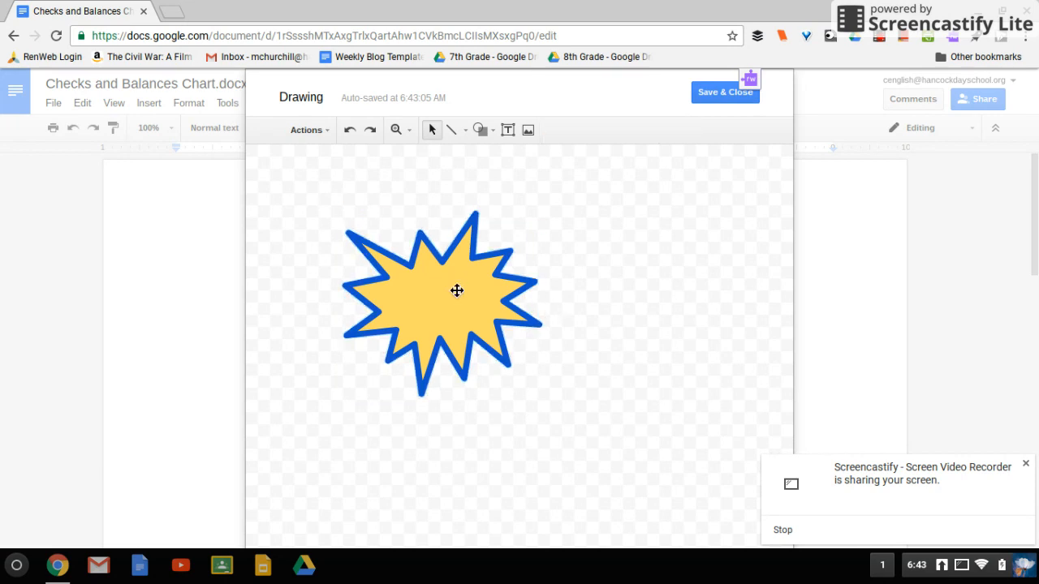
Type 'Hello!' inside the starburst shape
left_click(457, 291)
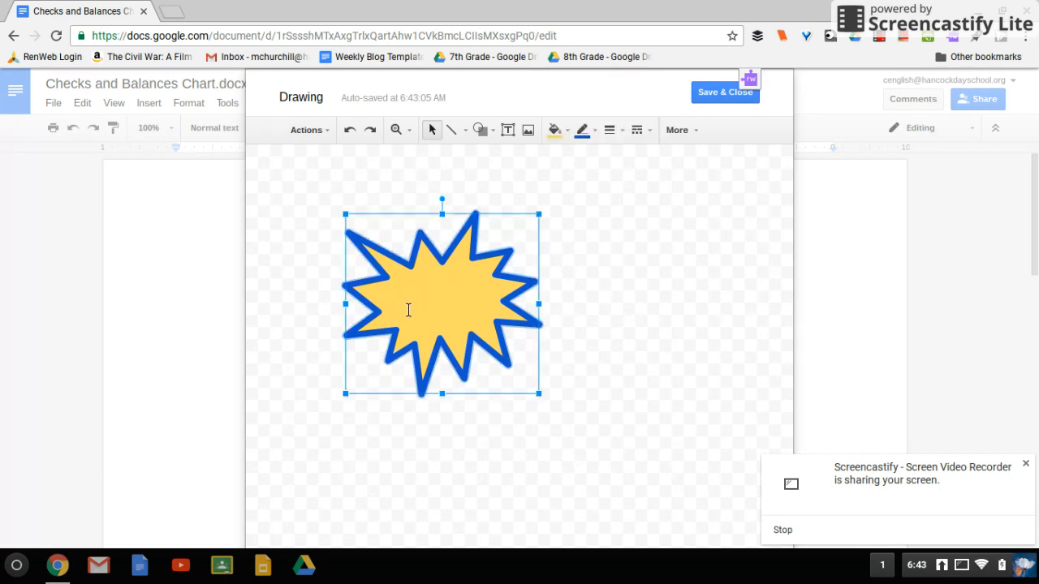
type("Hel")
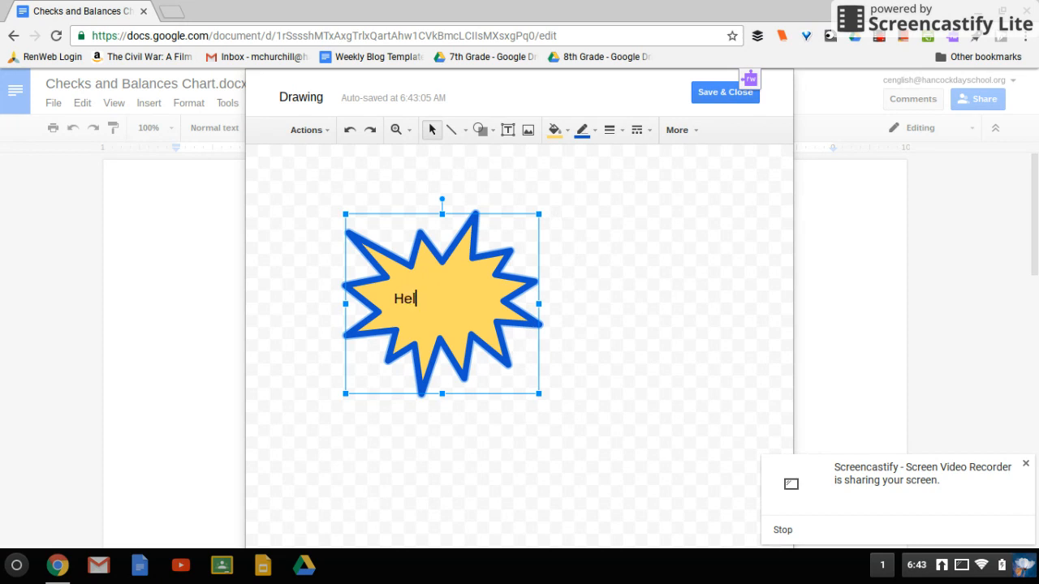
type("lo!")
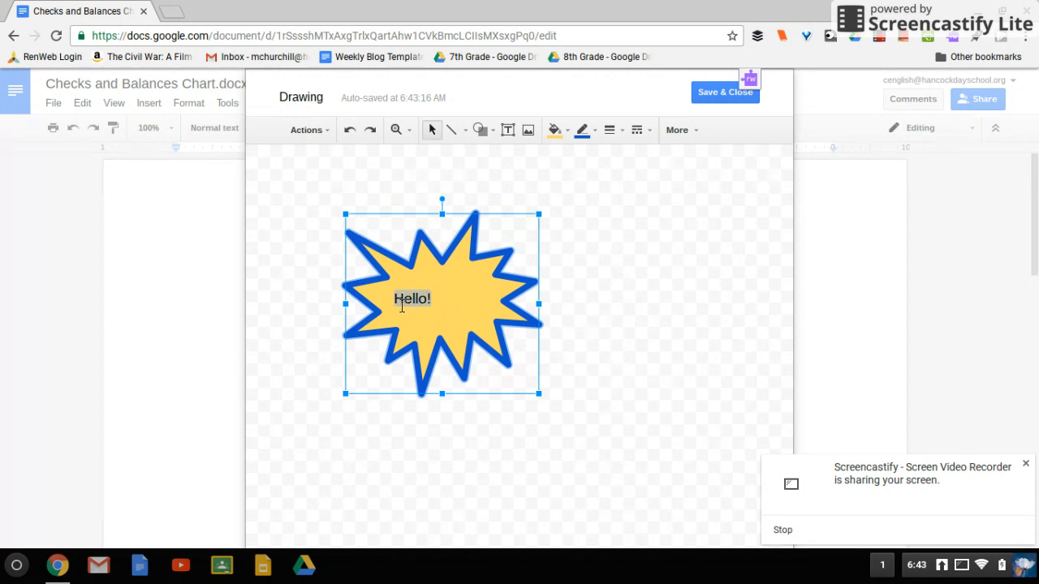
mouse_move(678, 129)
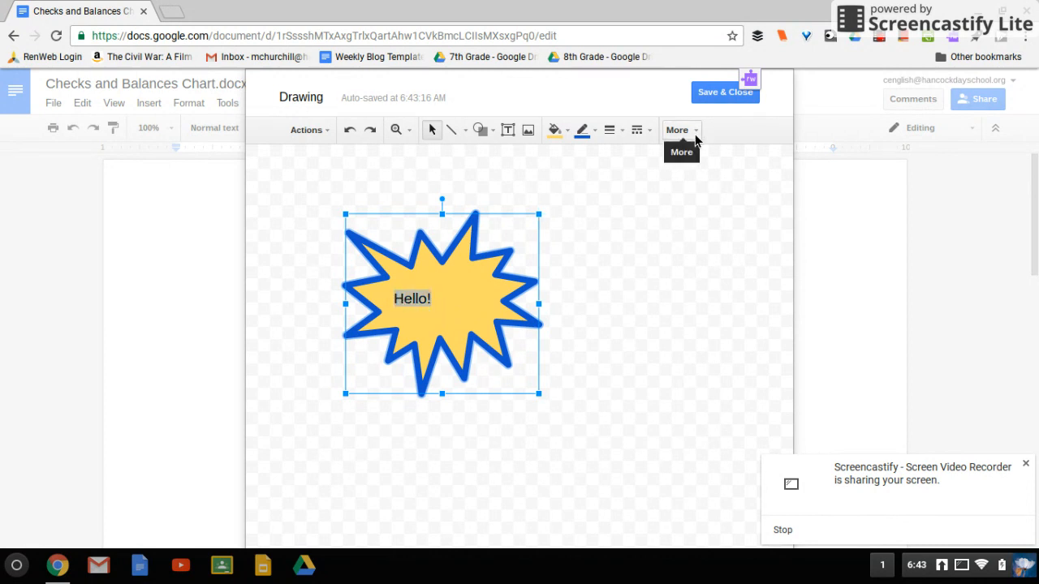
Format 'Hello!' in Damion at size 36, vertically aligned to the middle
double_click(411, 299)
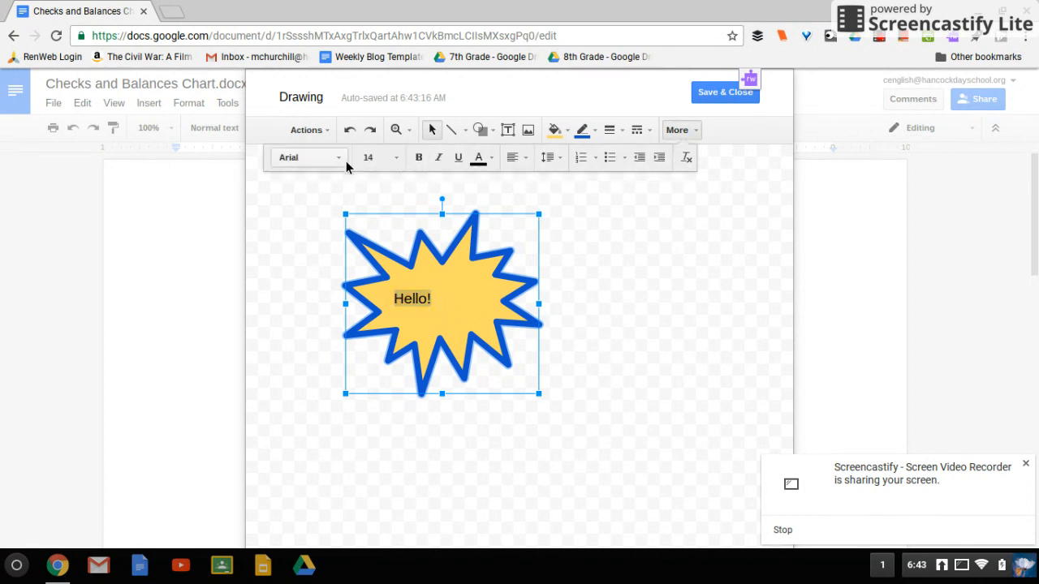
left_click(306, 156)
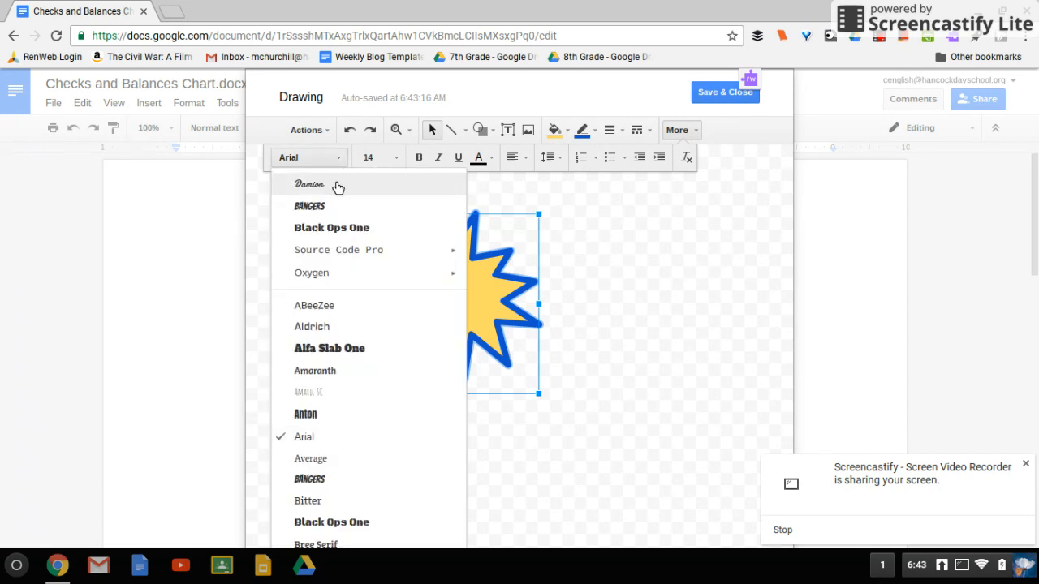
left_click(309, 184)
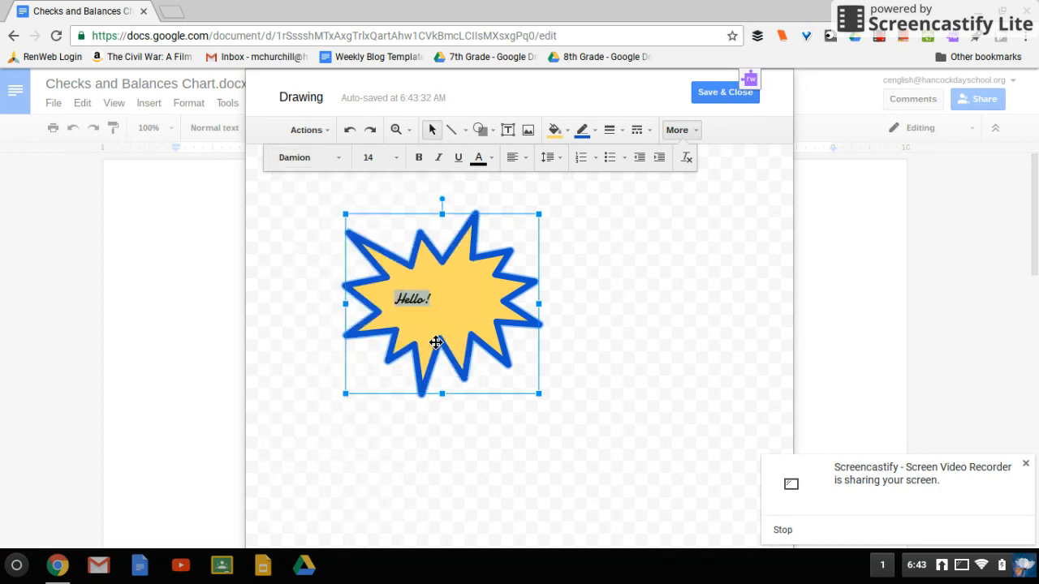
left_click(397, 157)
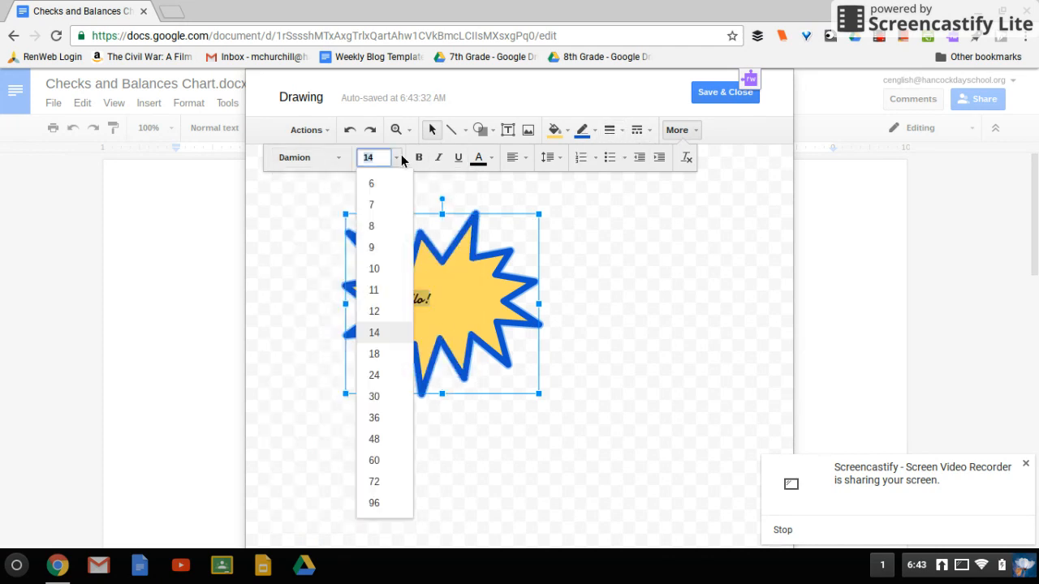
left_click(373, 418)
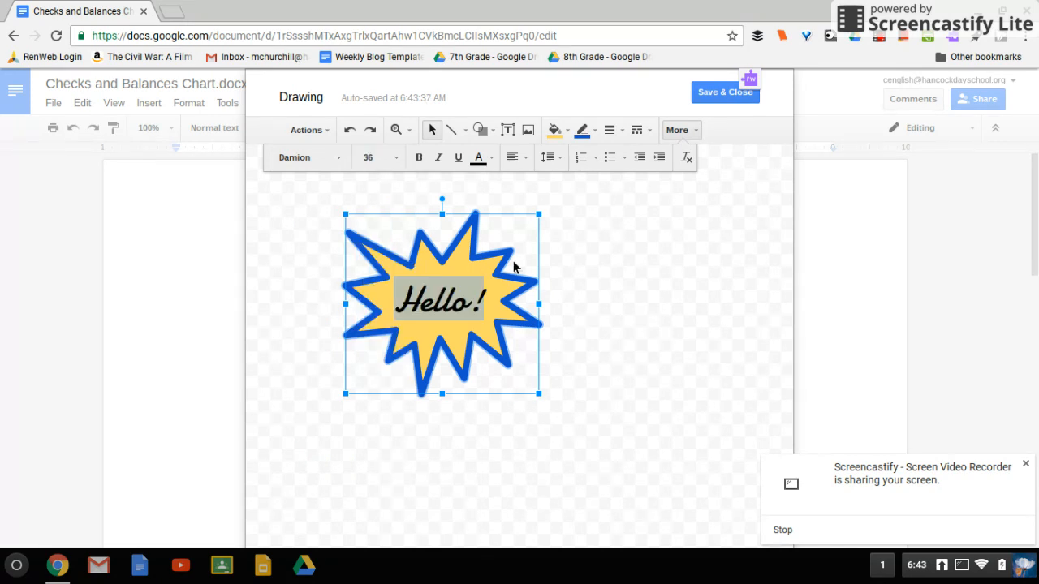
left_click(517, 157)
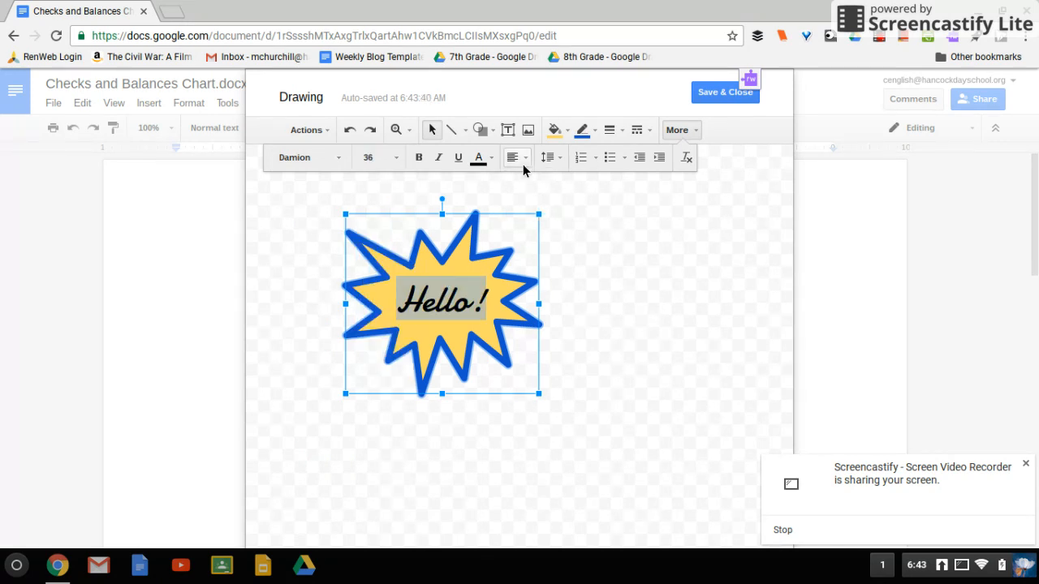
left_click(547, 157)
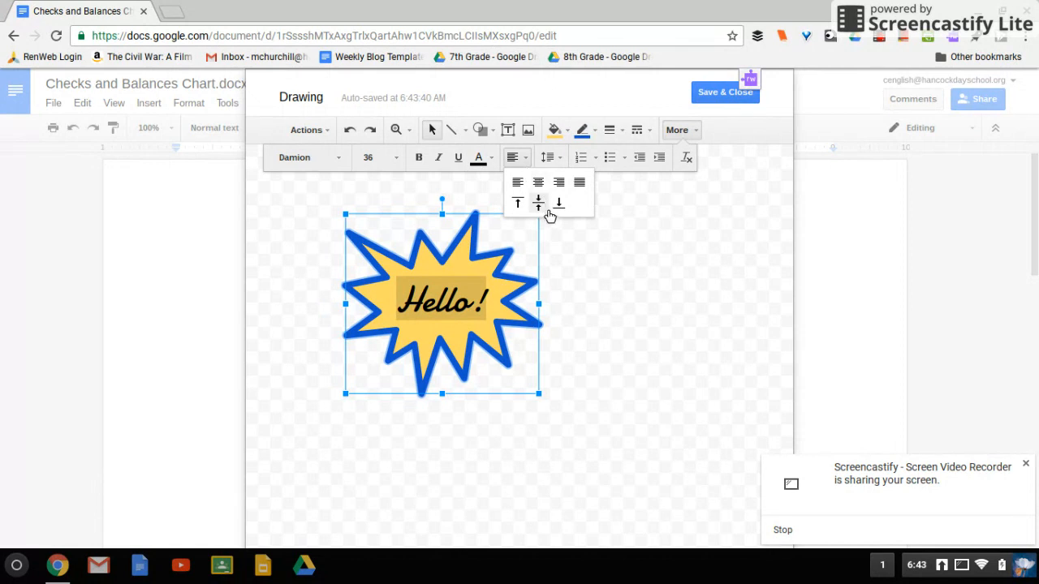
left_click(538, 202)
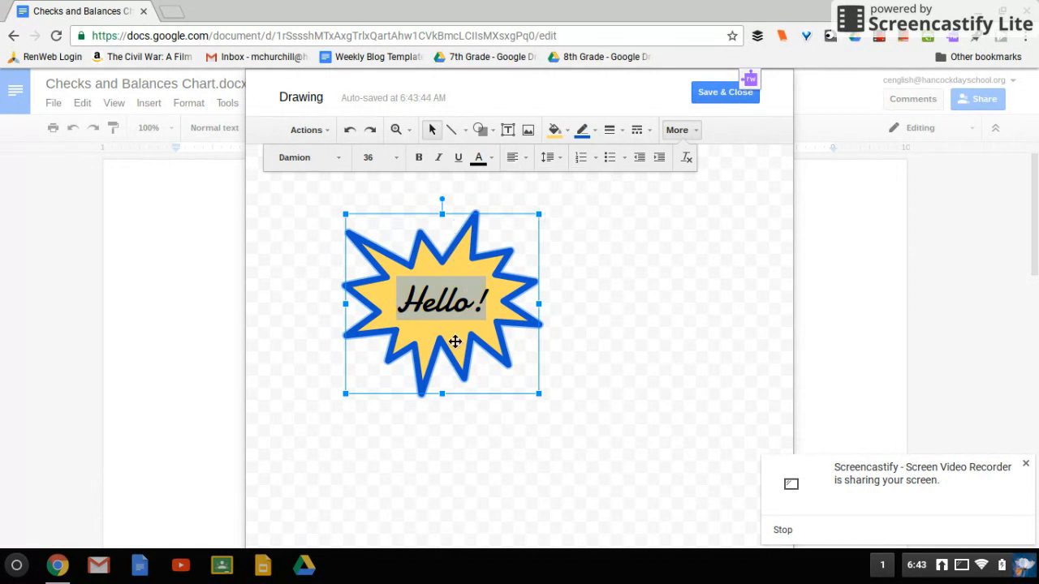
mouse_move(560, 324)
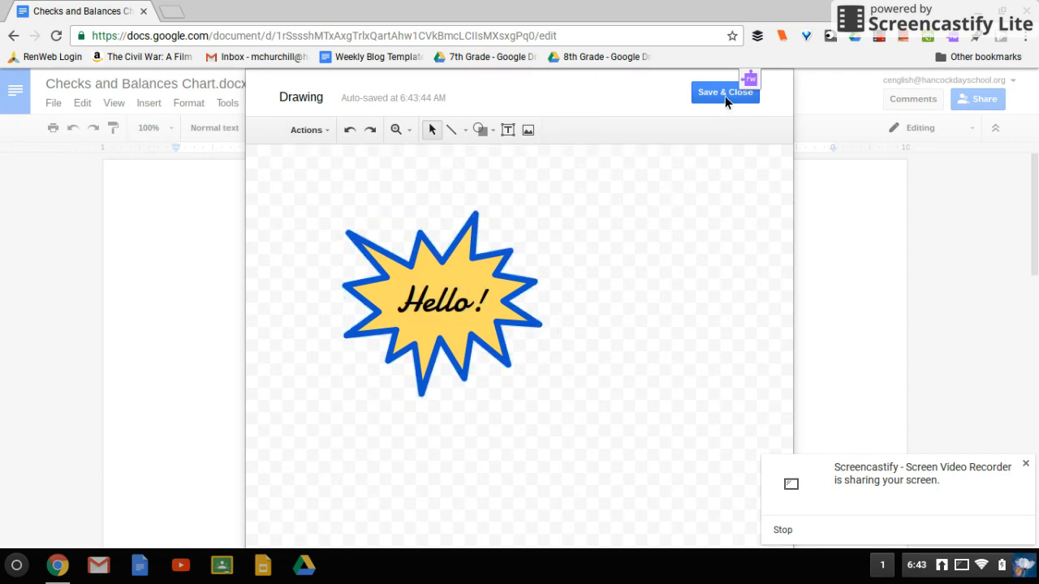
Save and close the drawing to insert the Hello! starburst into the document
left_click(724, 91)
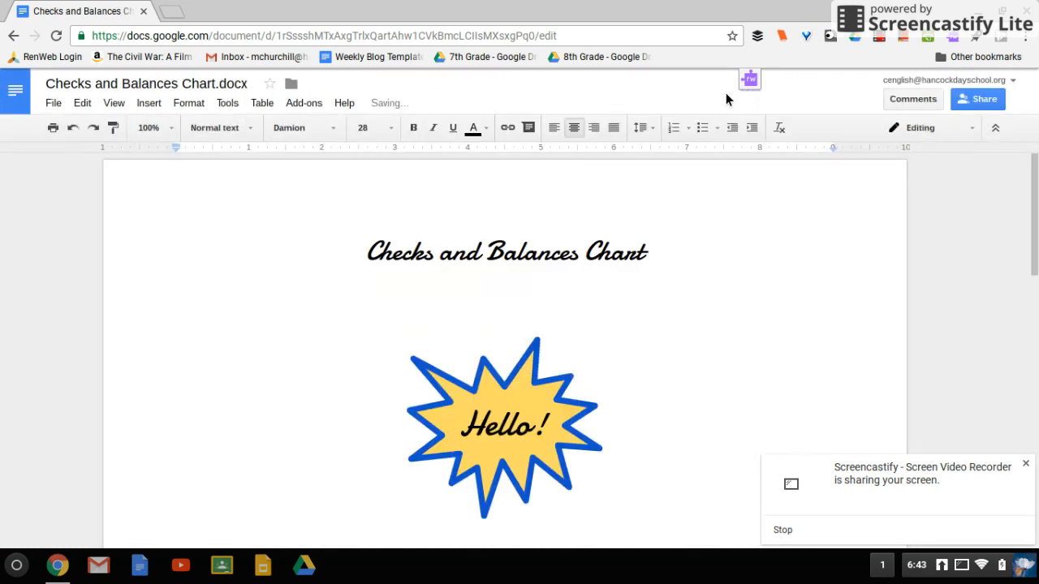
mouse_move(491, 405)
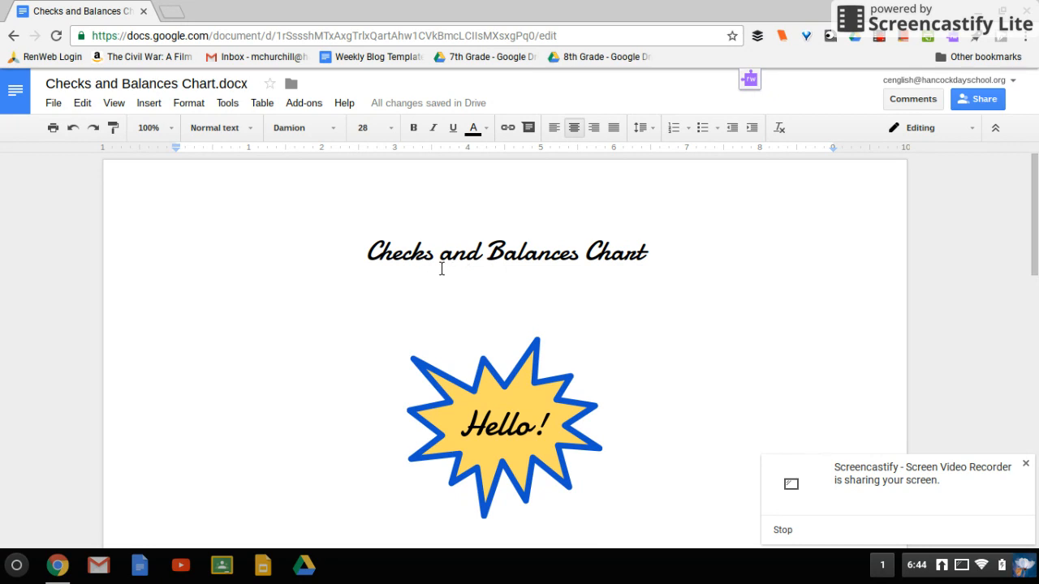
mouse_move(471, 447)
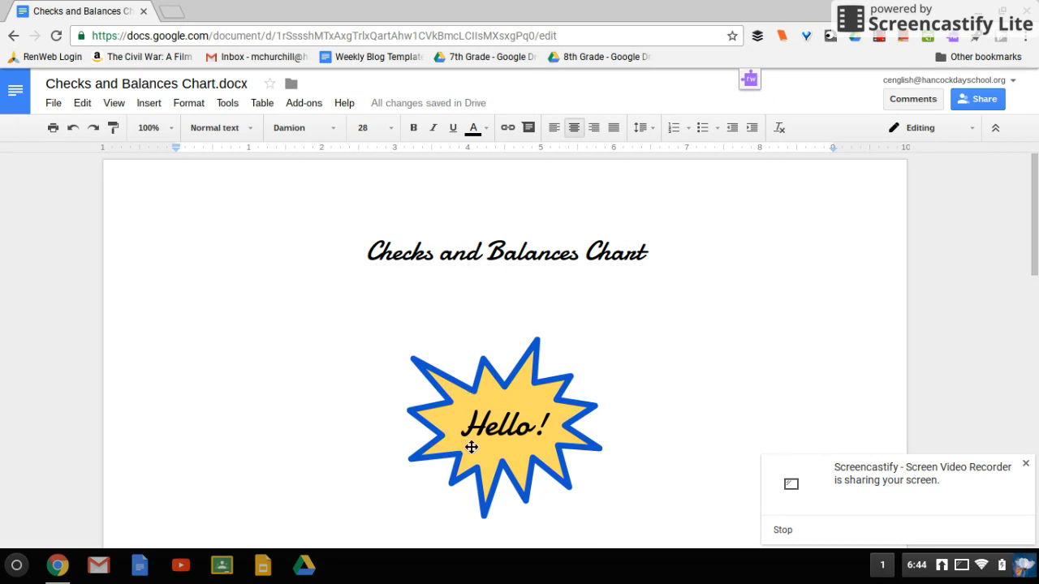
mouse_move(484, 455)
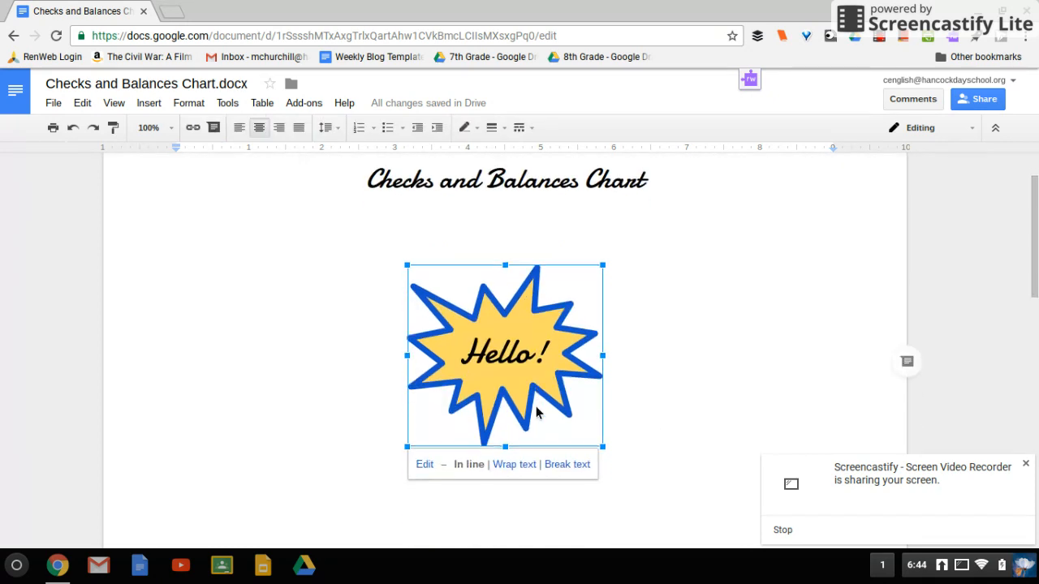
mouse_move(474, 469)
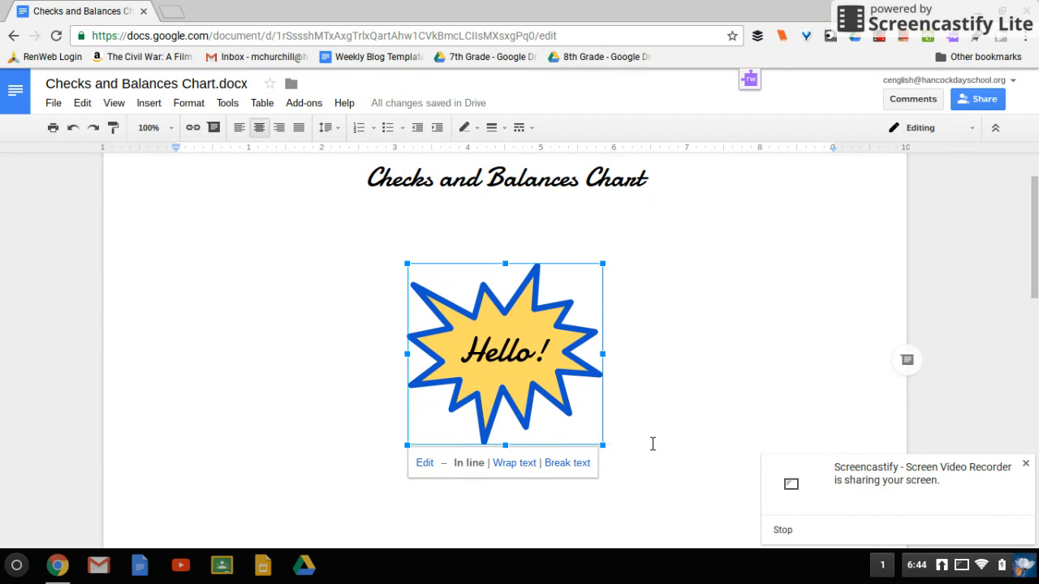
mouse_move(515, 463)
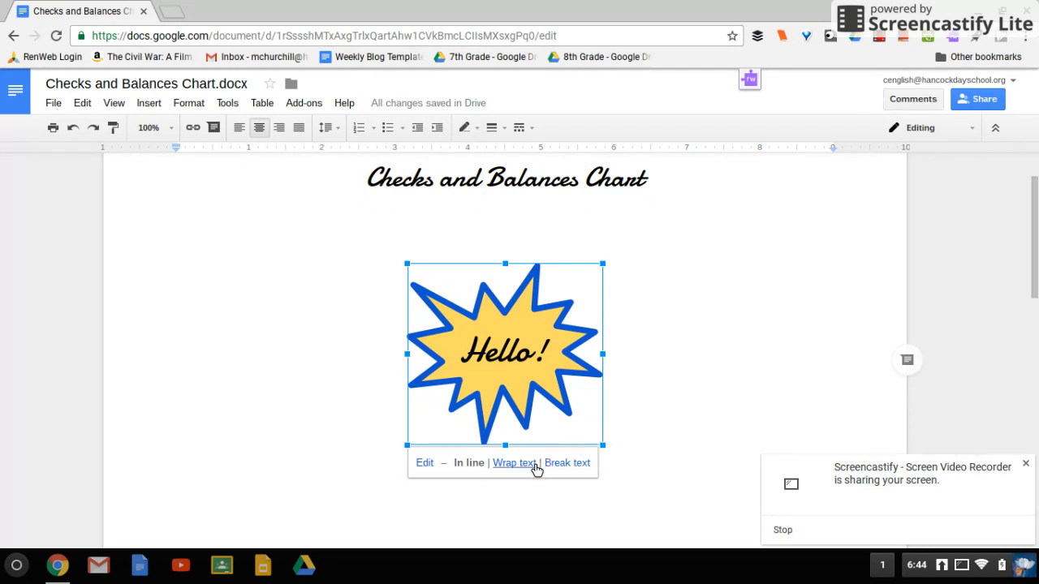
mouse_move(592, 377)
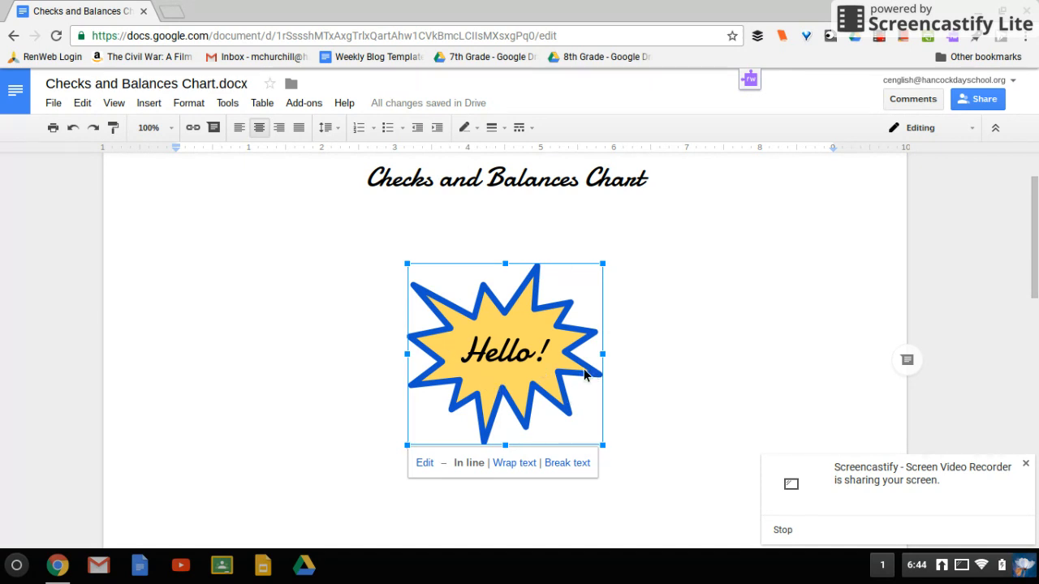
mouse_move(515, 463)
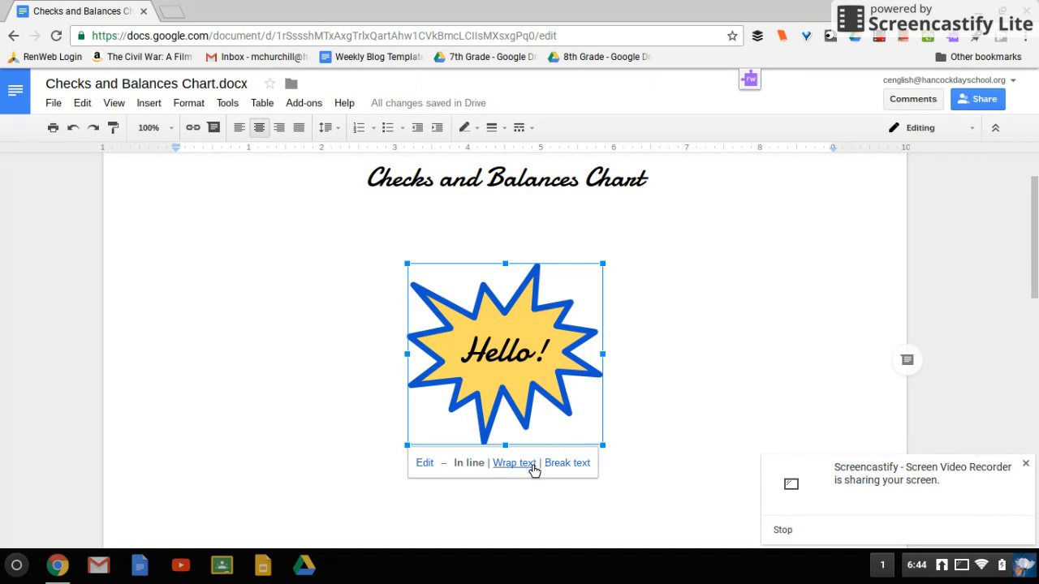
Turn on Wrap text and drag the starburst beside the title
left_click(513, 463)
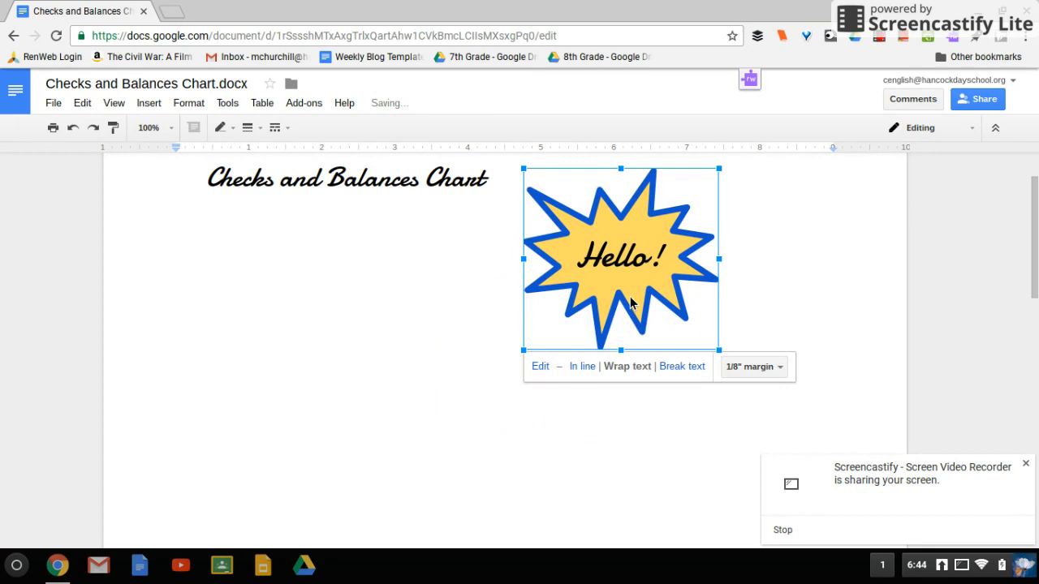
scroll("down", 3)
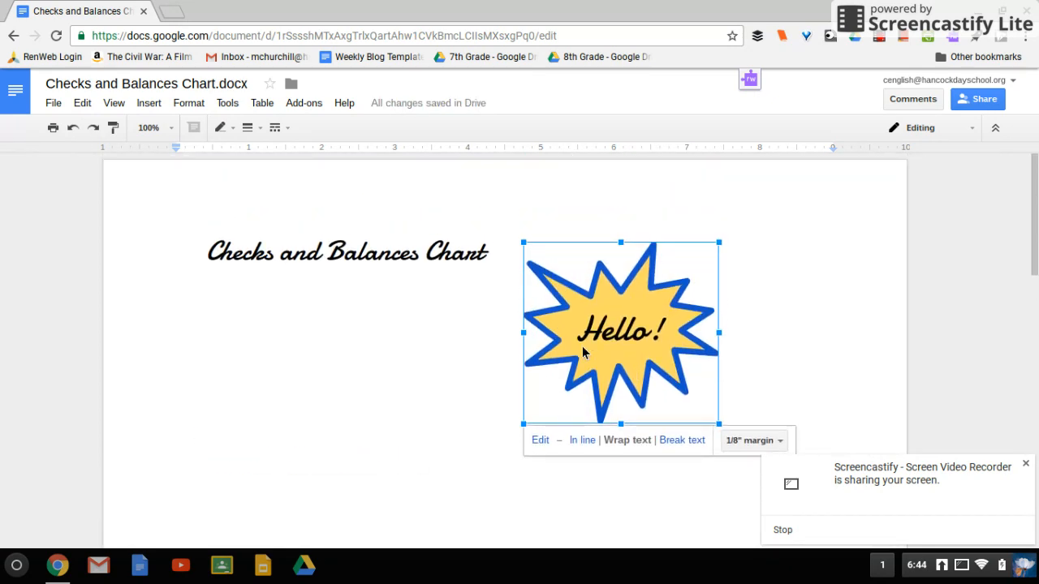
left_click_drag(620, 331, 528, 331)
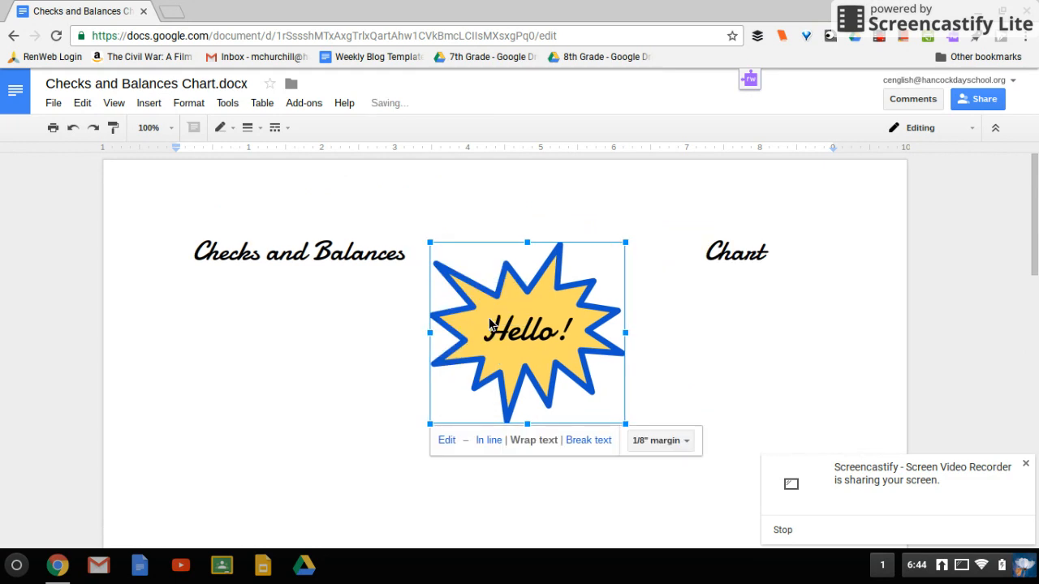
left_click_drag(526, 331, 453, 331)
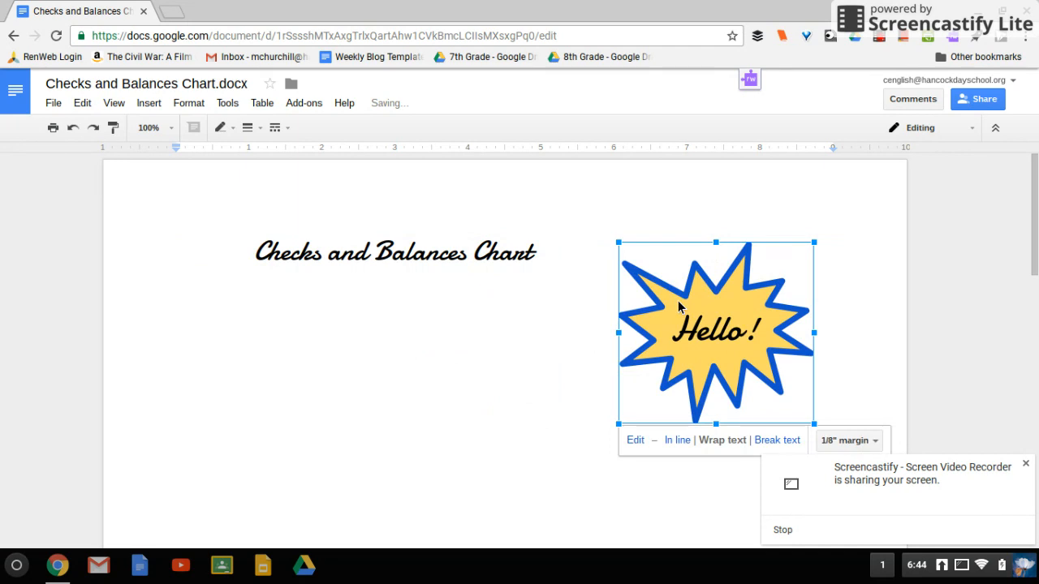
mouse_move(221, 23)
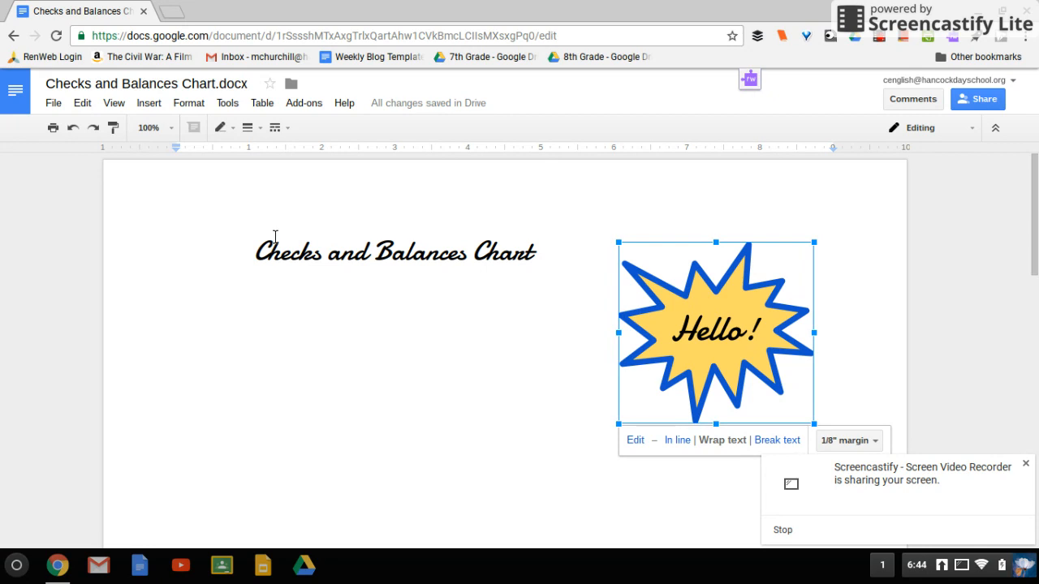
mouse_move(187, 170)
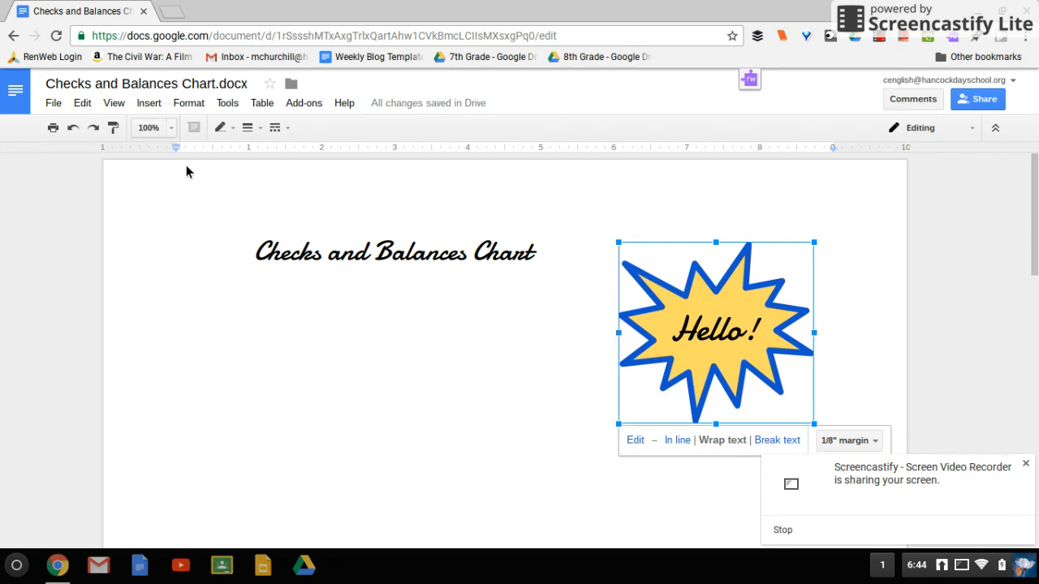